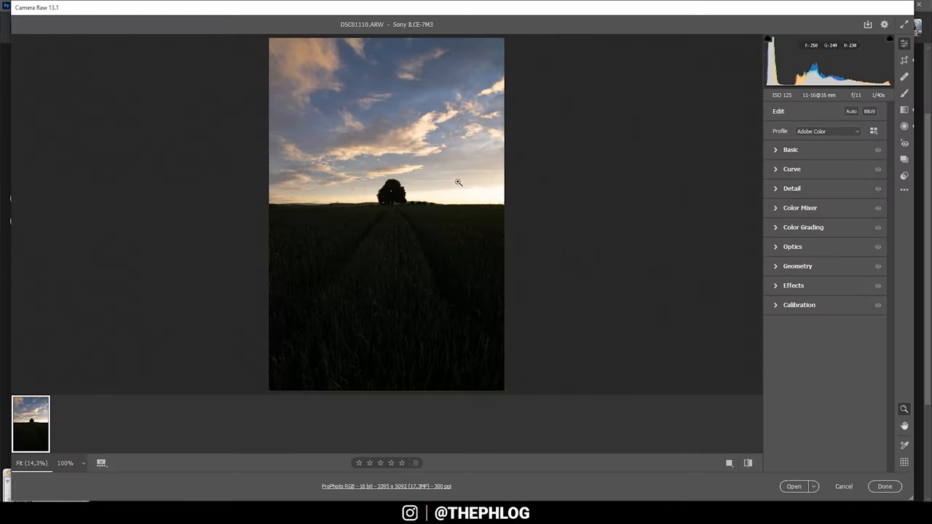
mouse_move(531, 41)
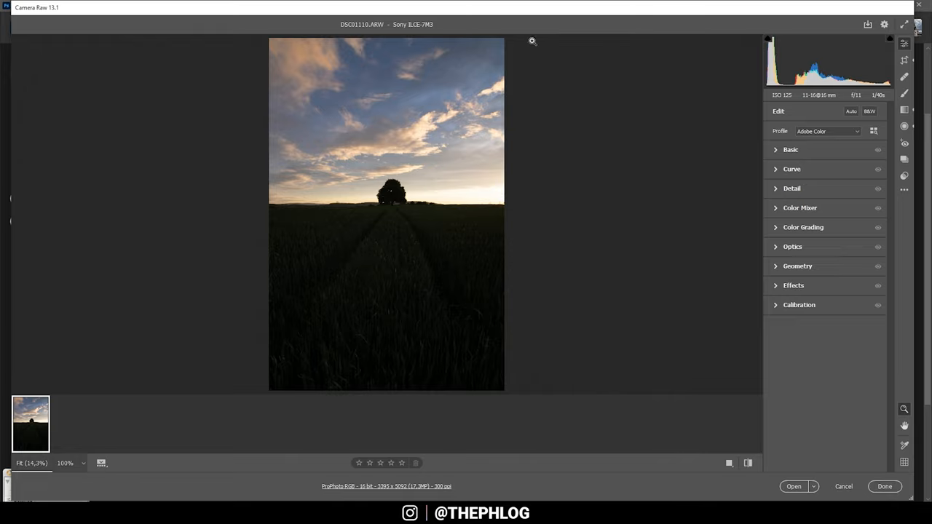
mouse_move(743, 228)
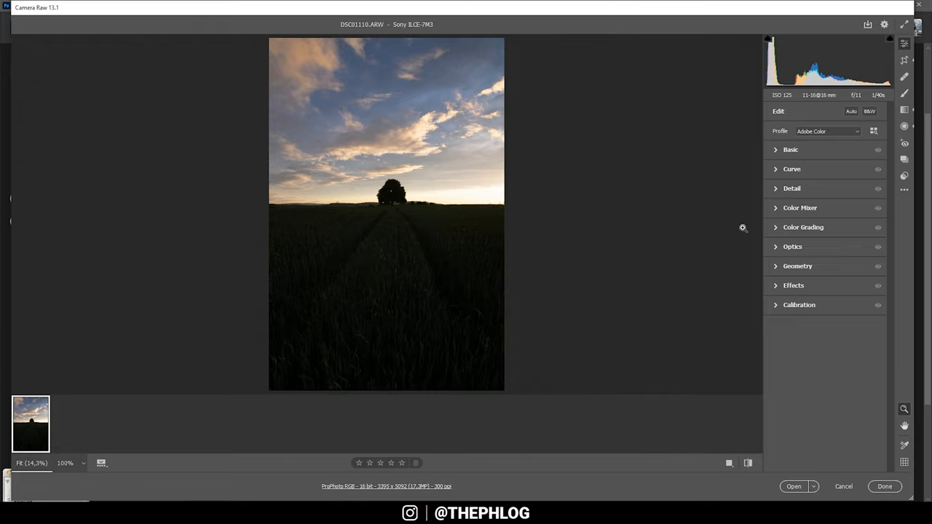
- Remove chromatic aberration under Optics and apply the Adobe Landscape profile
click(792, 246)
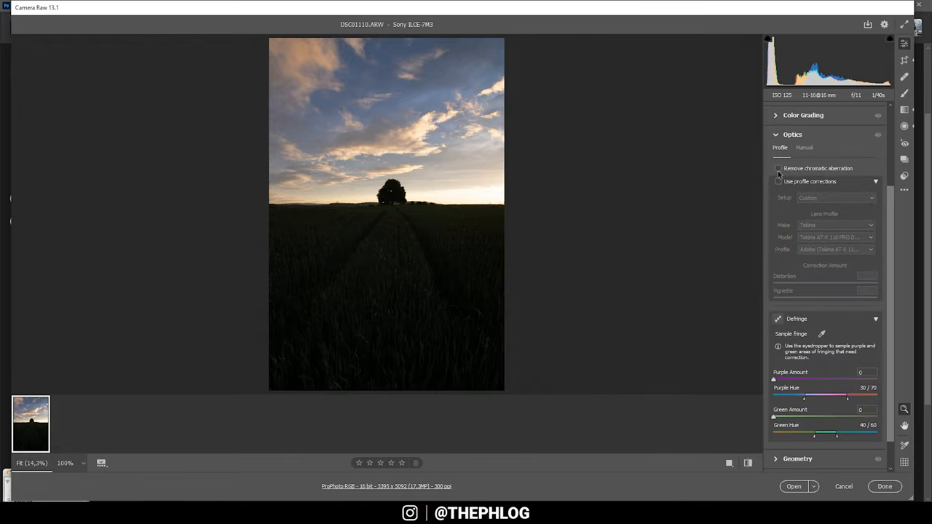
click(778, 182)
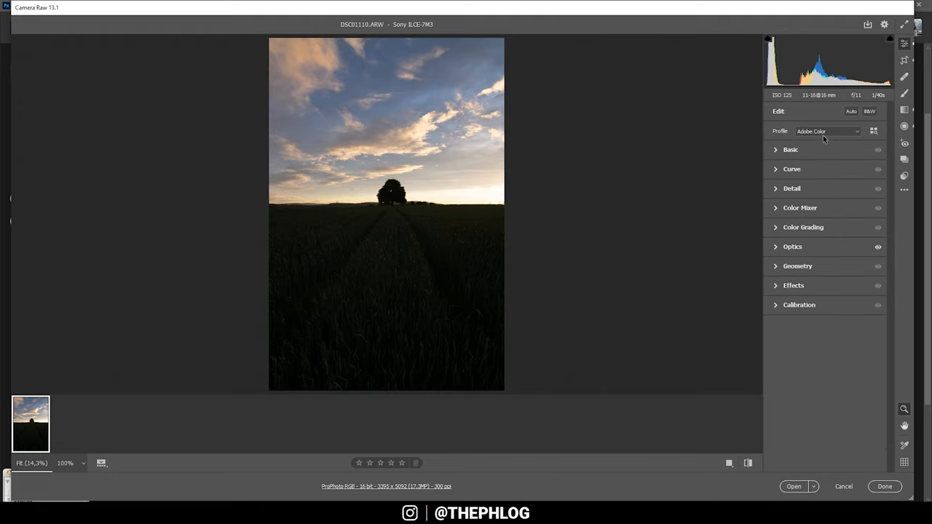
click(826, 131)
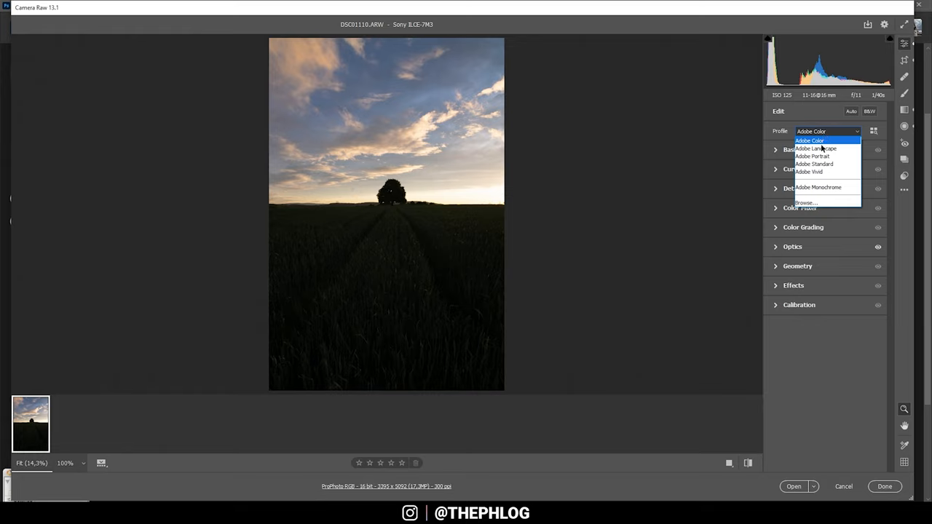
click(814, 148)
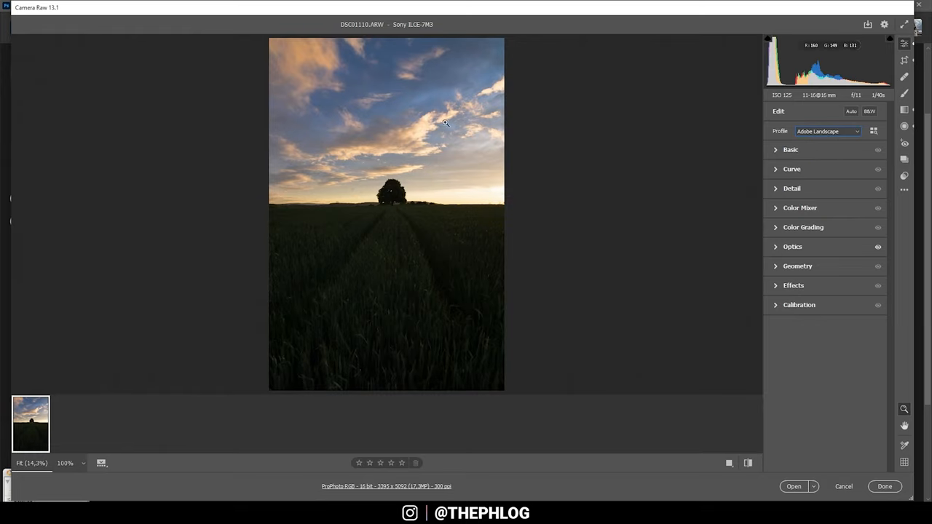
mouse_move(239, 192)
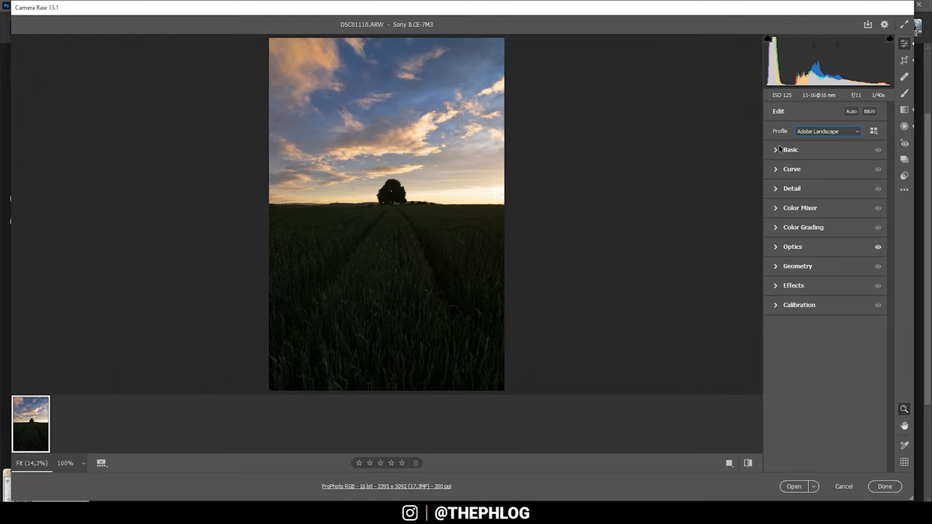
- Set white balance to Cloudy and raise exposure to +0.75
click(789, 150)
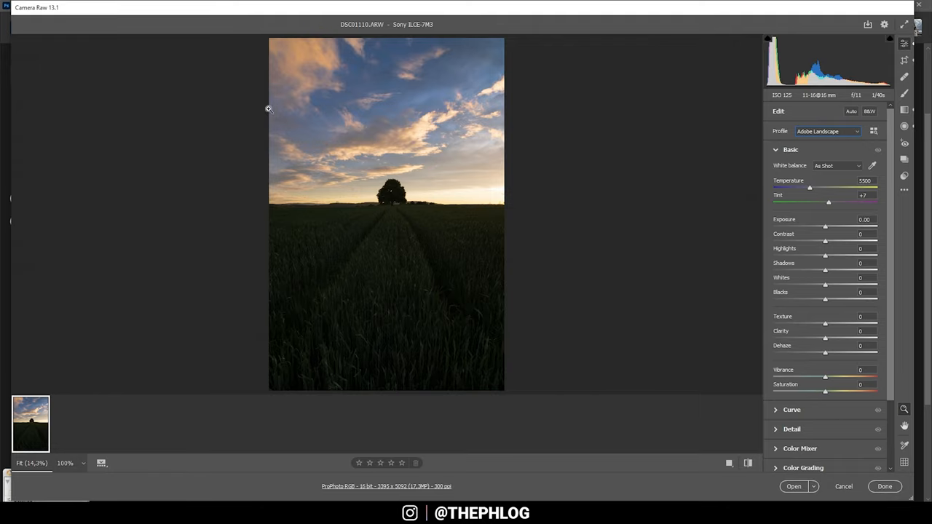
click(838, 165)
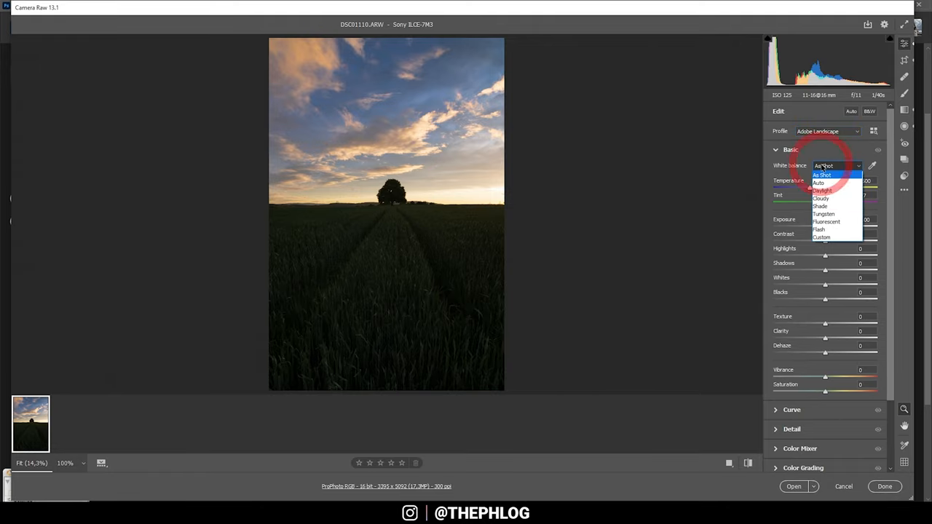
mouse_move(821, 198)
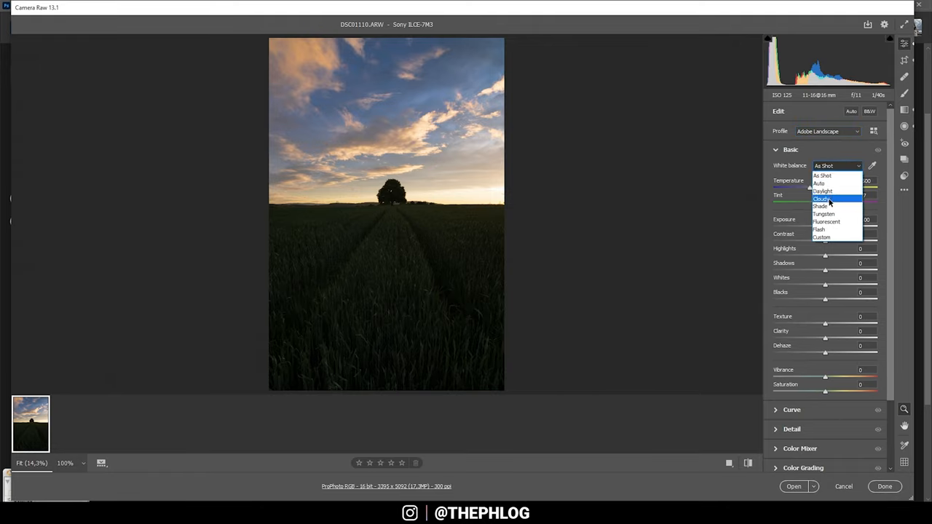
click(823, 198)
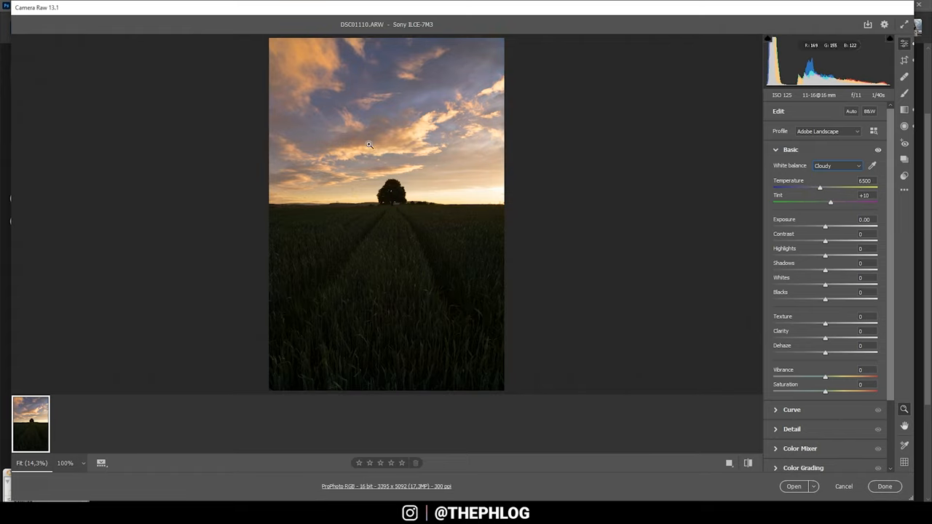
mouse_move(360, 137)
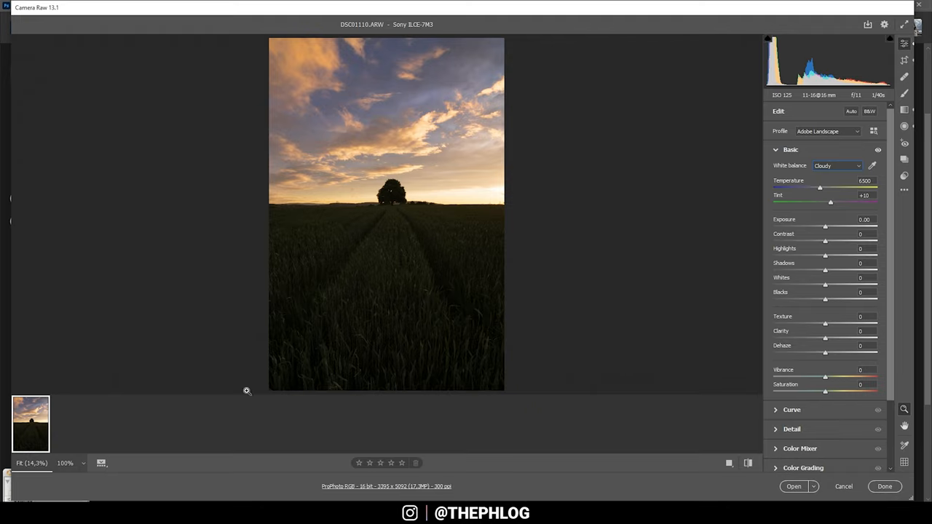
mouse_move(844, 236)
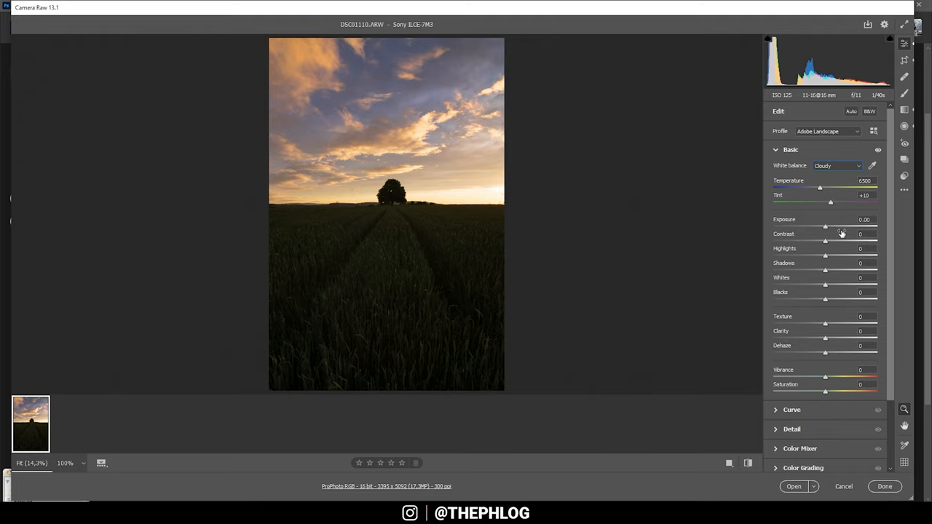
drag(825, 226, 829, 227)
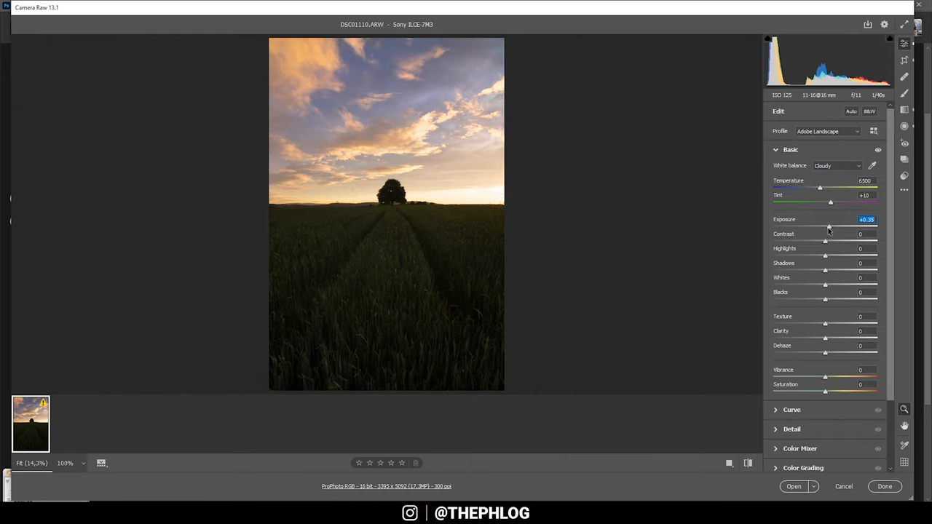
drag(829, 226, 833, 226)
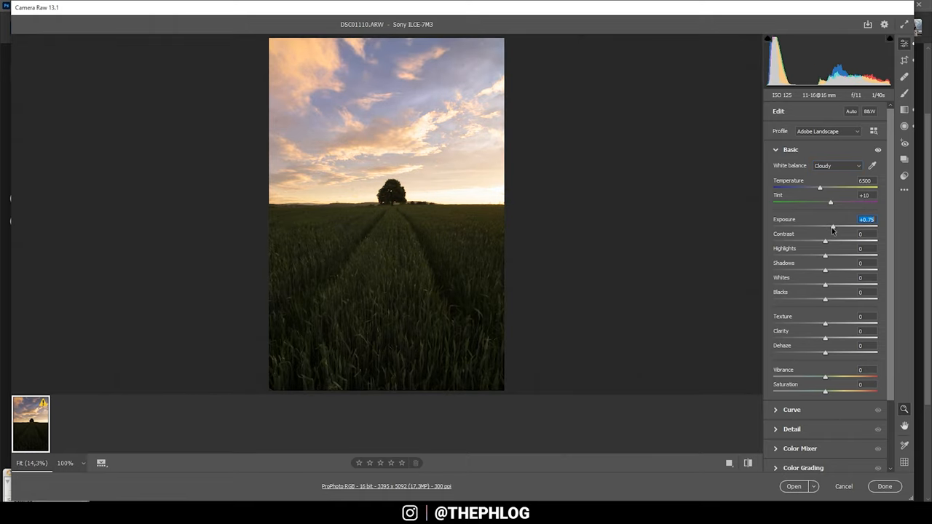
mouse_move(335, 86)
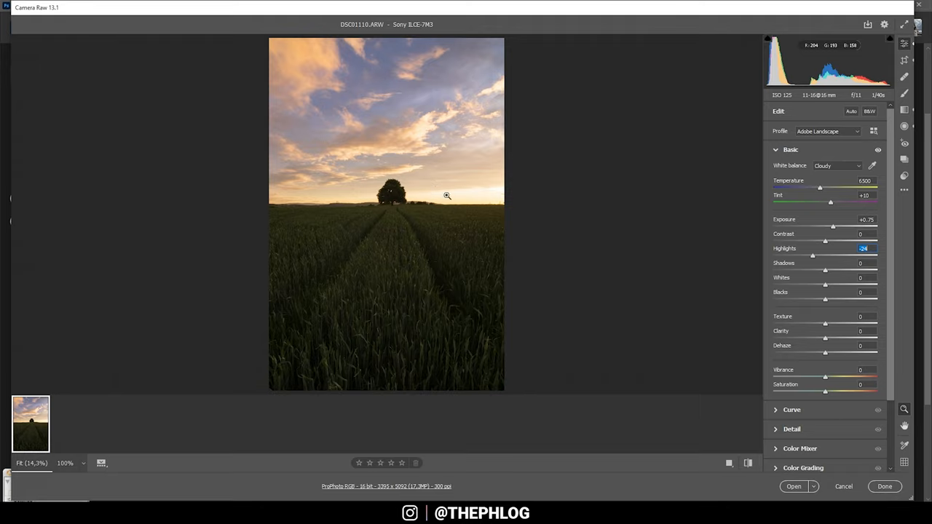
mouse_move(440, 172)
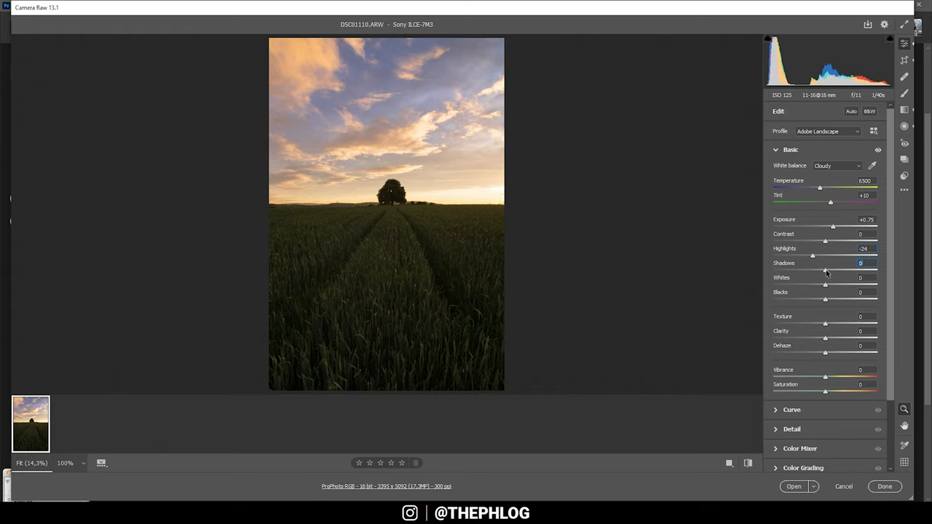
- Lift shadows to +23, add slight clarity and dehaze, and raise vibrance to +14
drag(824, 270, 832, 270)
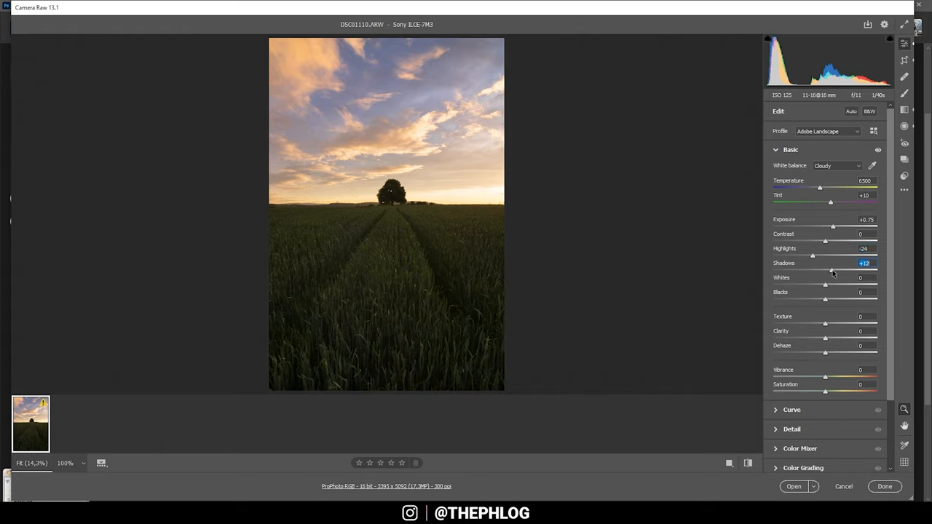
drag(825, 270, 836, 270)
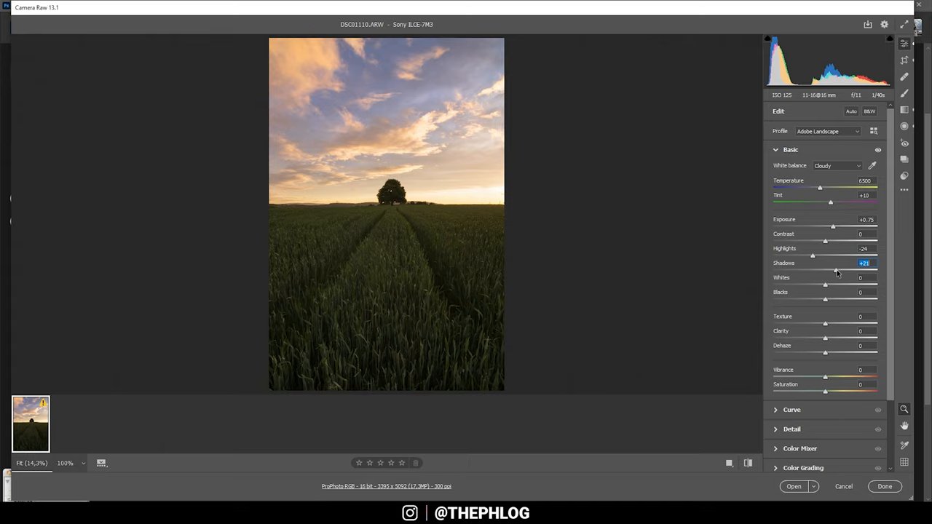
drag(836, 270, 837, 270)
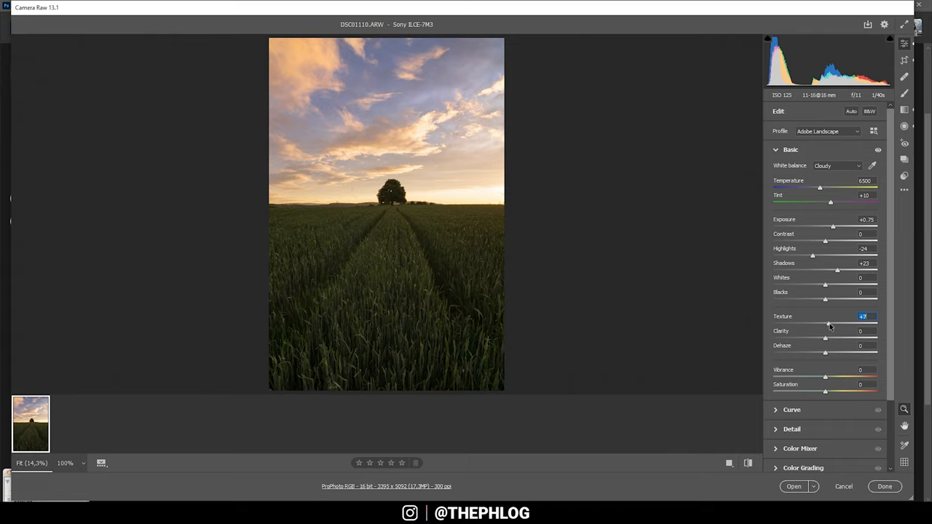
mouse_move(823, 322)
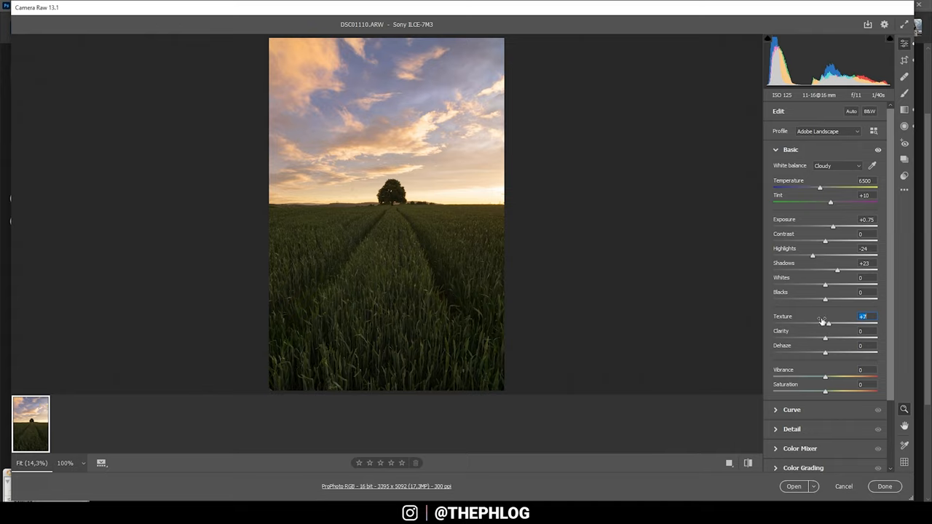
mouse_move(788, 314)
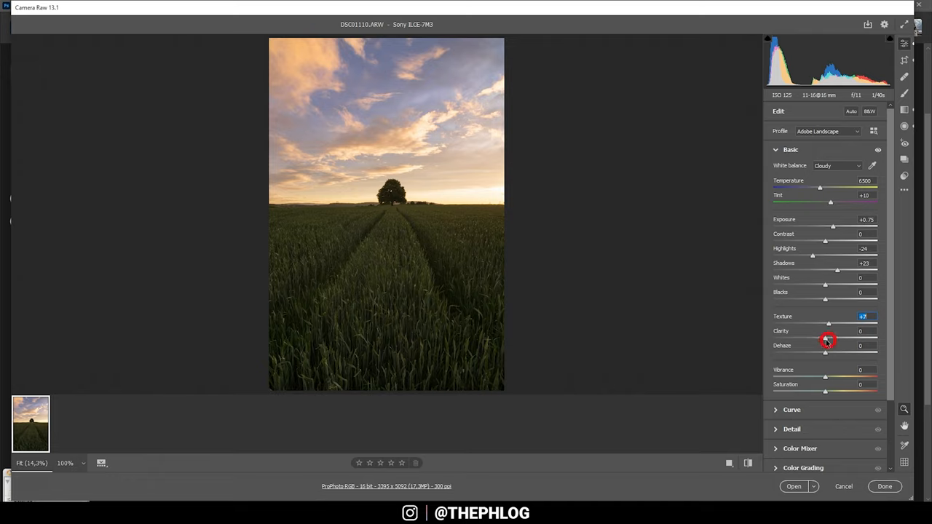
drag(828, 340, 828, 340)
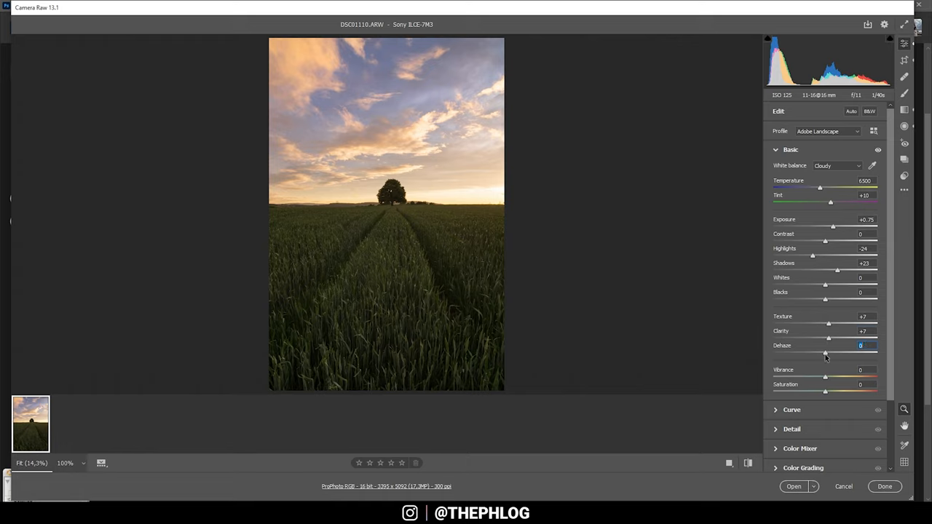
drag(825, 354, 828, 353)
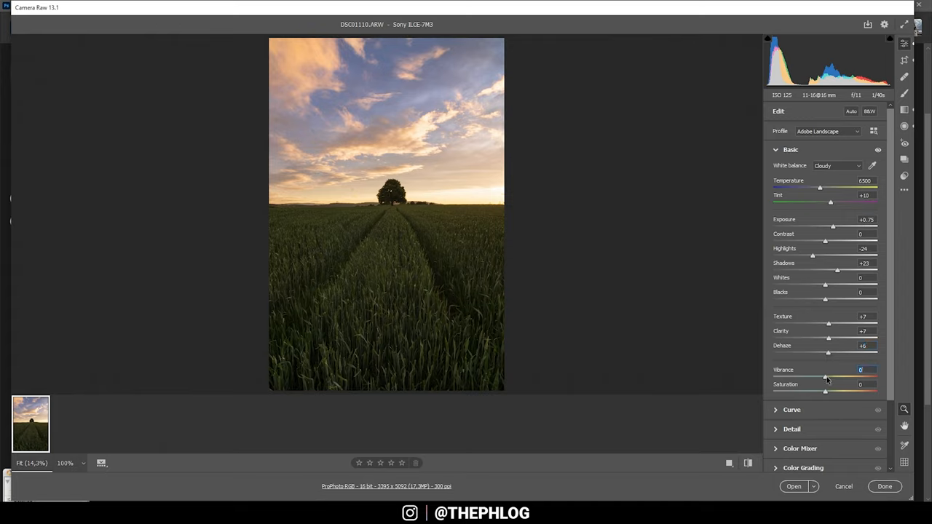
drag(825, 378, 834, 377)
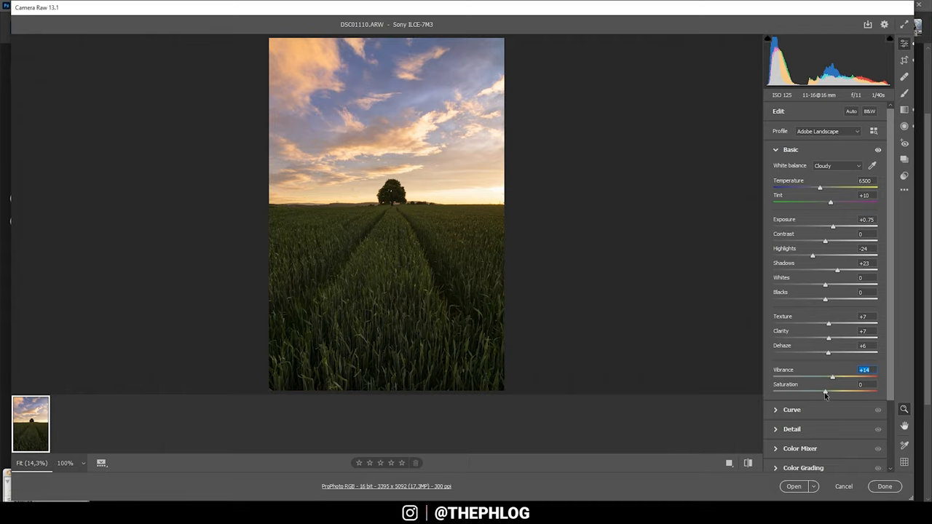
- Add a sky graduated filter with contrast +69 and clarity +16
click(864, 384)
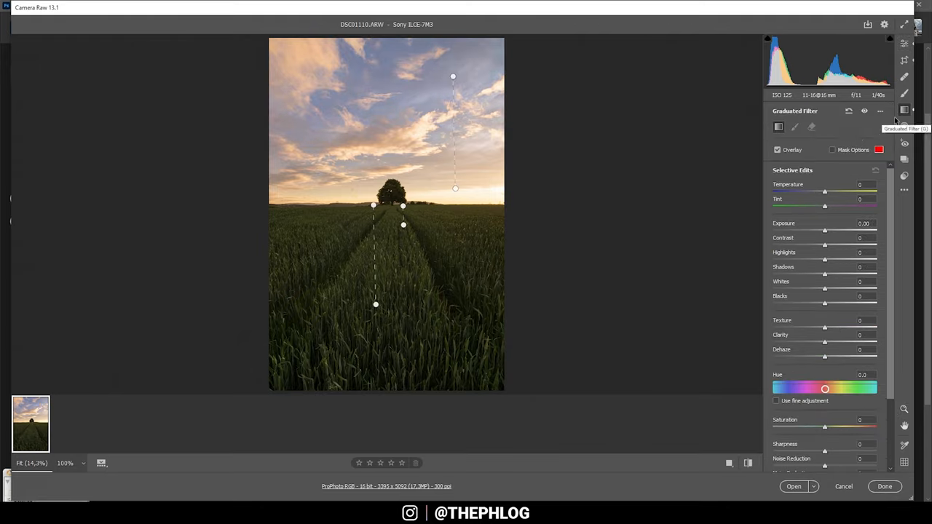
mouse_move(521, 109)
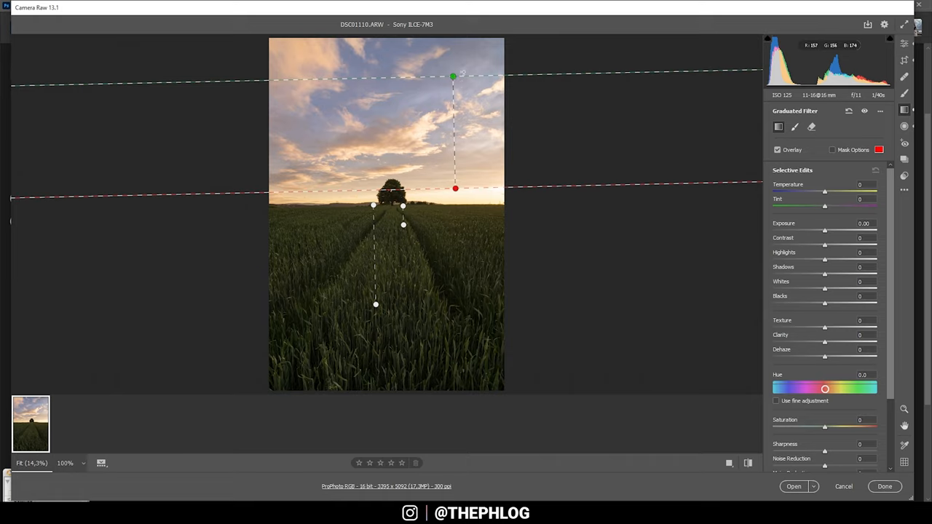
mouse_move(323, 91)
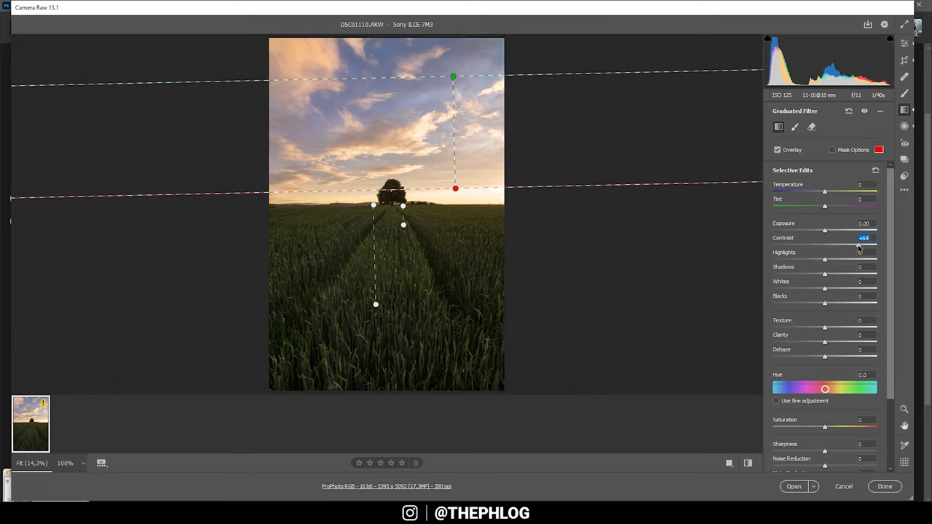
drag(864, 244, 864, 244)
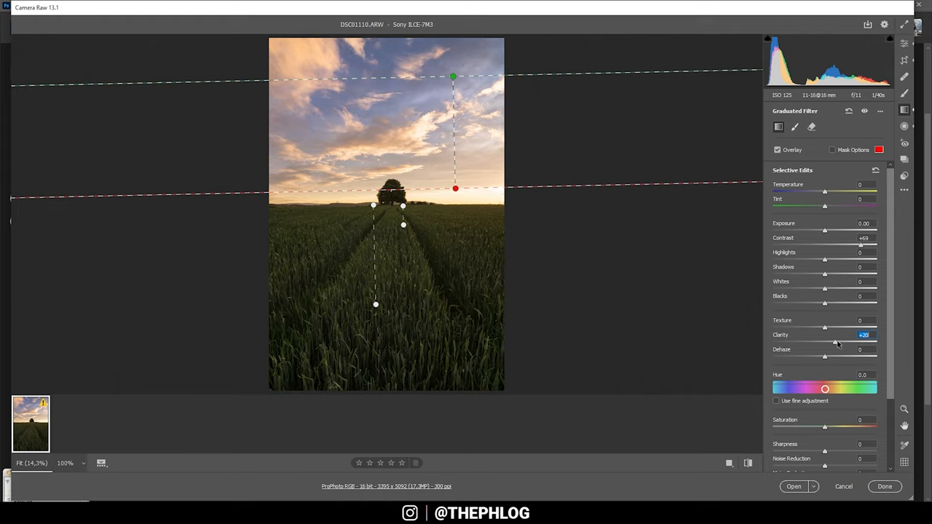
drag(837, 342, 833, 342)
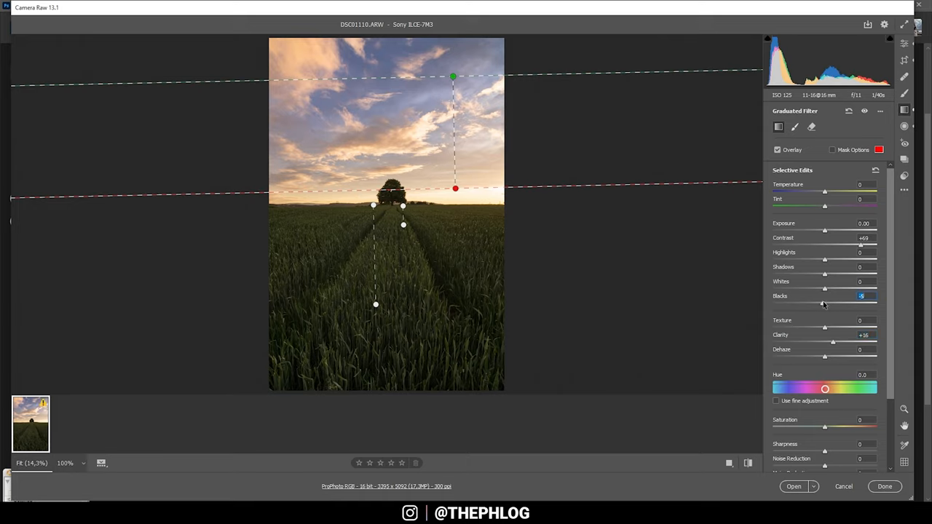
mouse_move(825, 233)
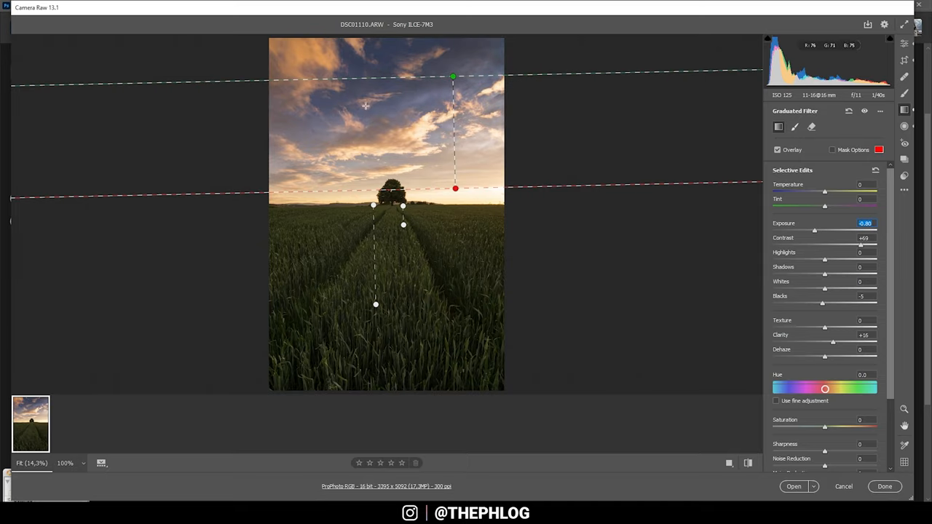
mouse_move(344, 222)
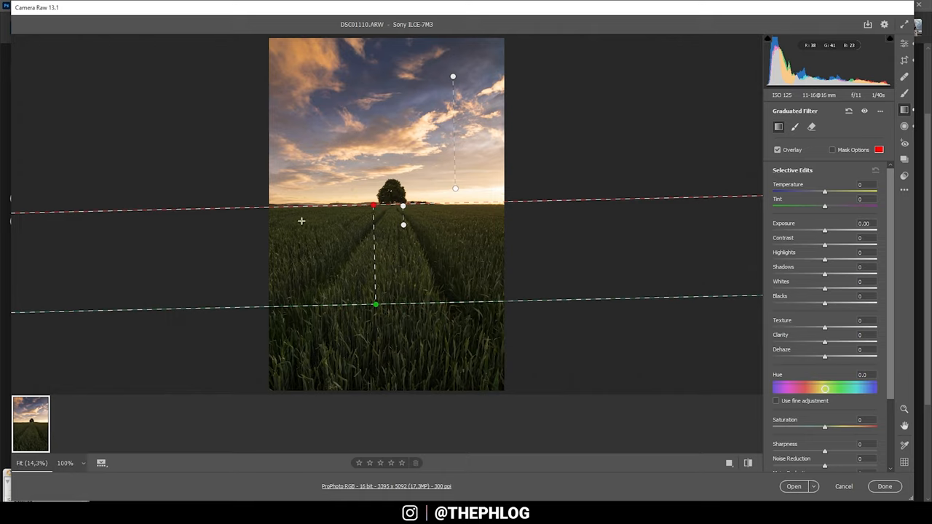
mouse_move(366, 358)
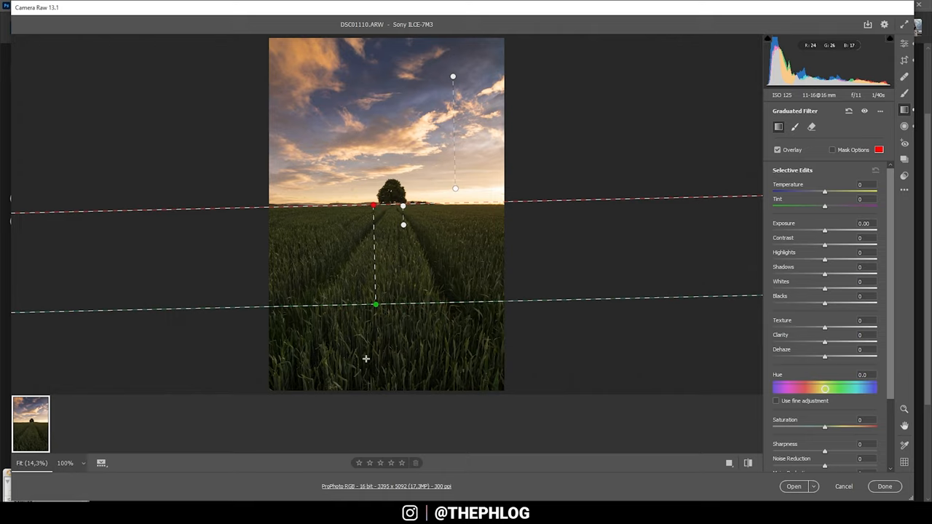
mouse_move(336, 335)
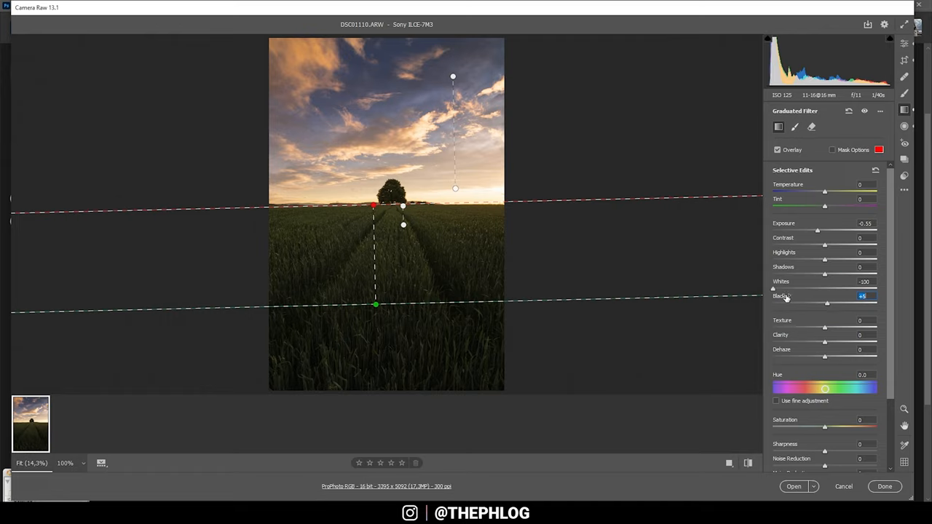
mouse_move(887, 335)
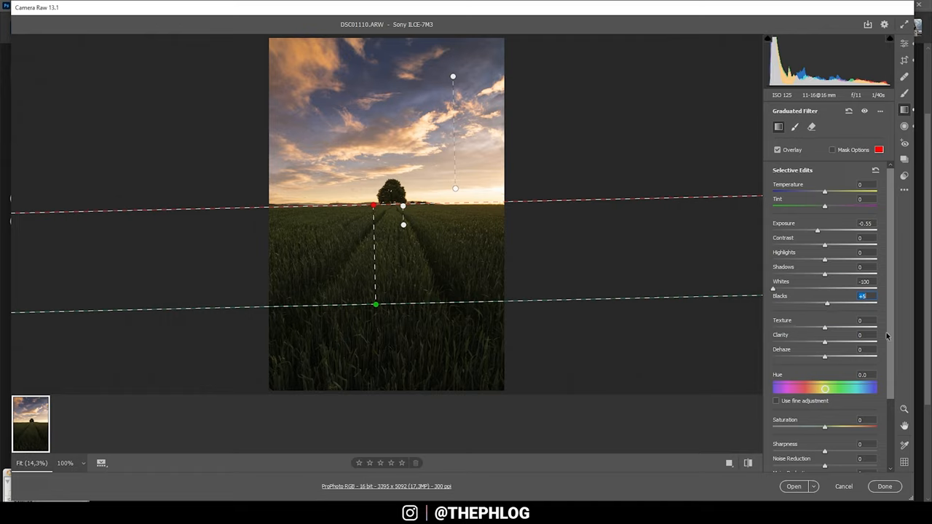
- Raise clarity on the latest graduated filter to about +14
drag(826, 343, 835, 342)
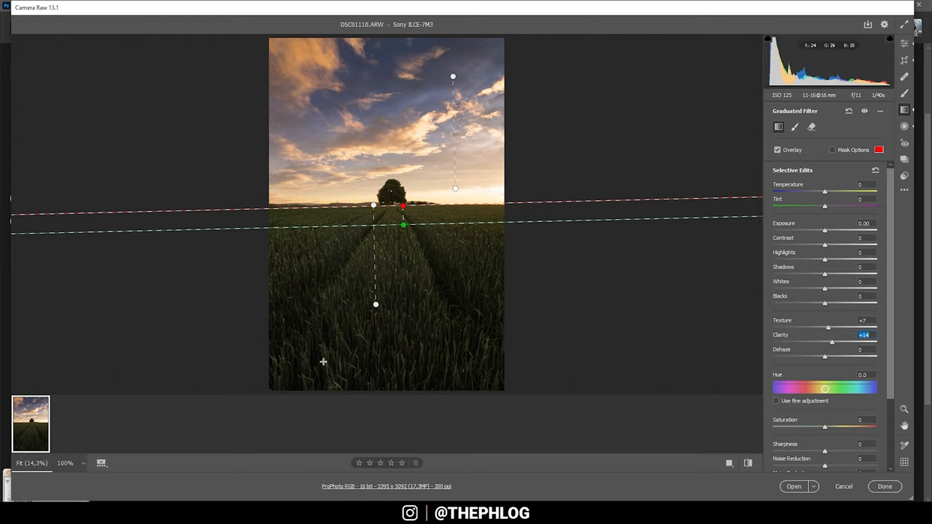
mouse_move(260, 319)
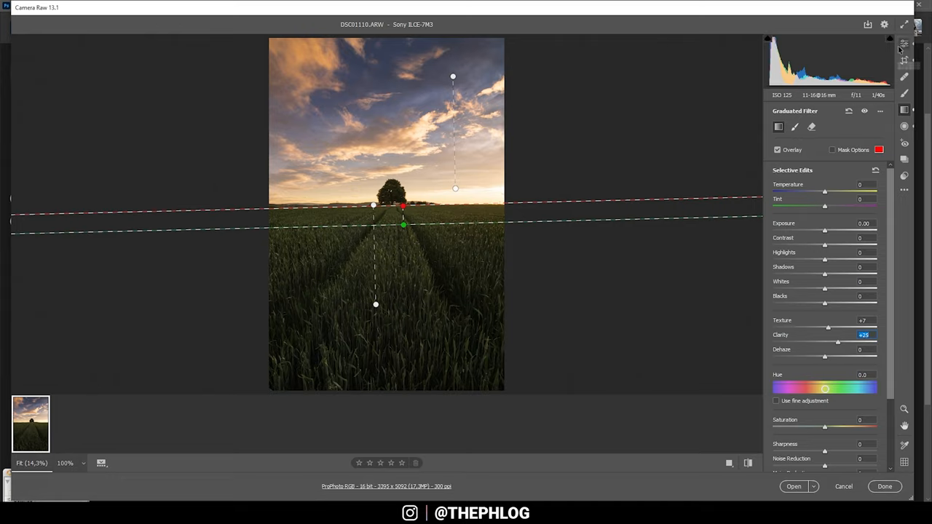
mouse_move(728, 258)
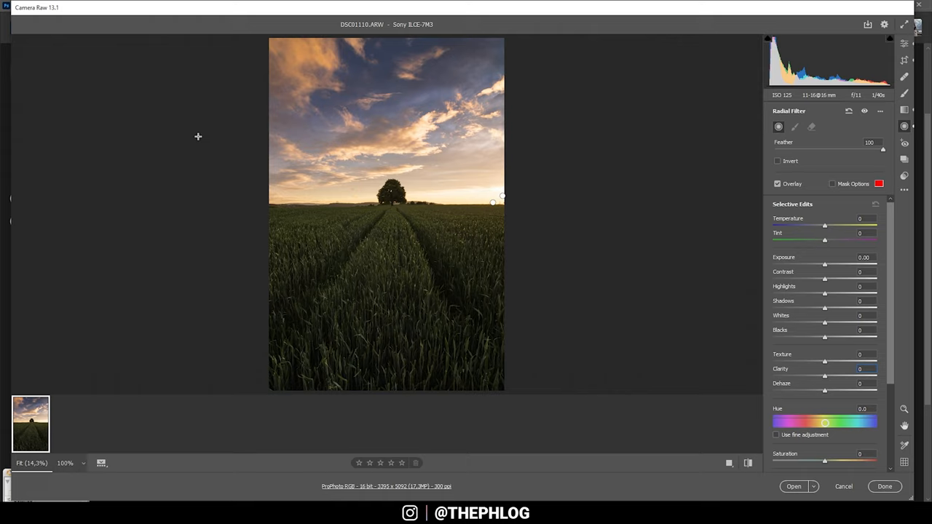
mouse_move(488, 205)
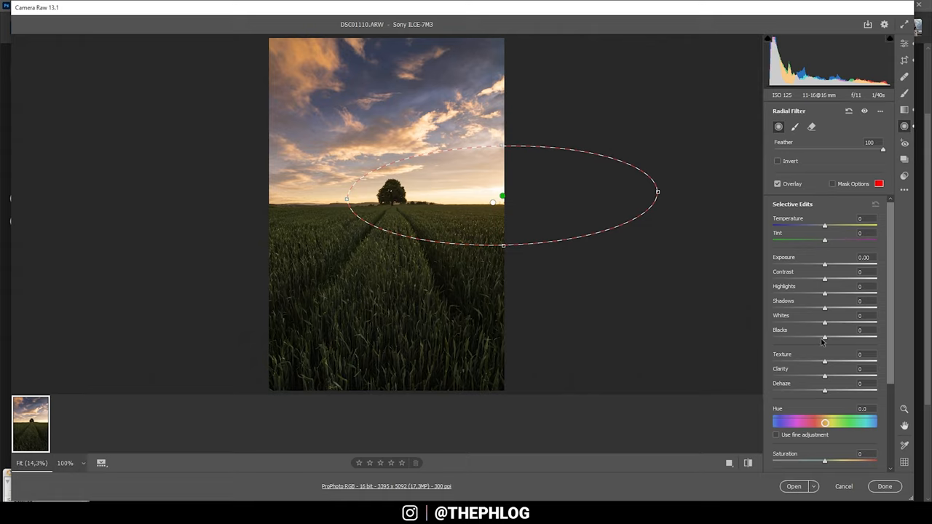
- Set the horizon radial filter to blacks +65, dehaze -30 and warmer temperature
drag(825, 339, 862, 329)
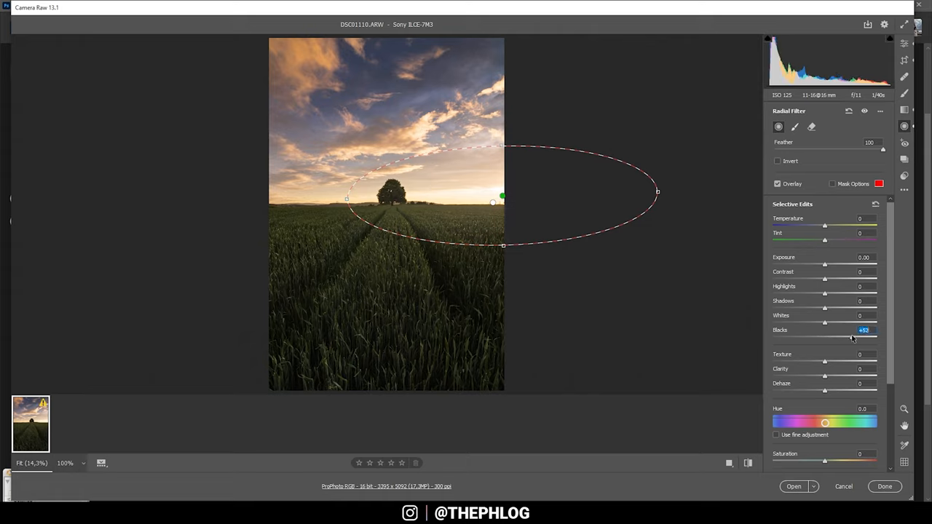
drag(825, 337, 833, 338)
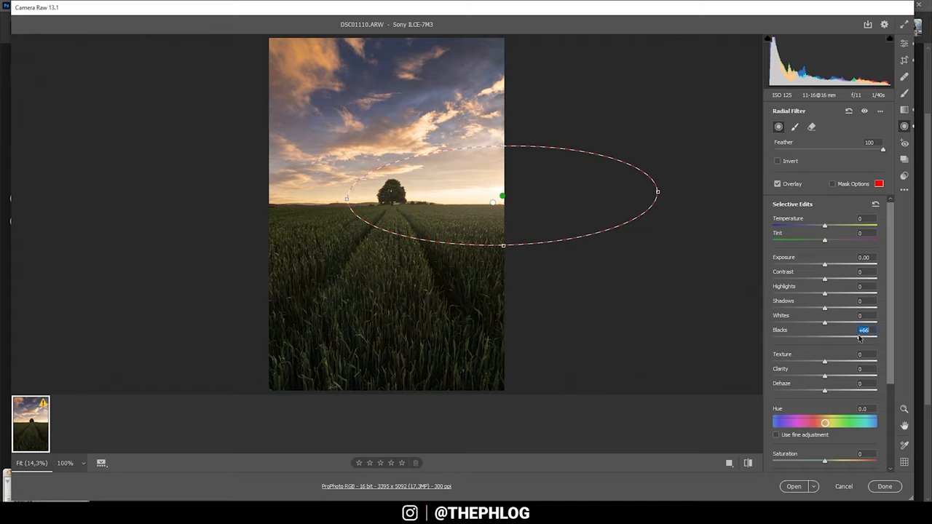
drag(859, 337, 858, 341)
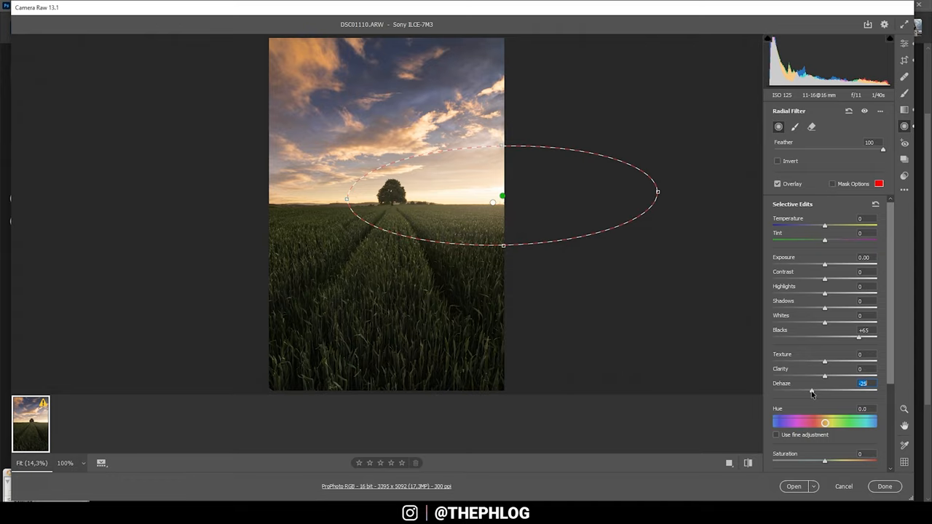
drag(824, 375, 809, 393)
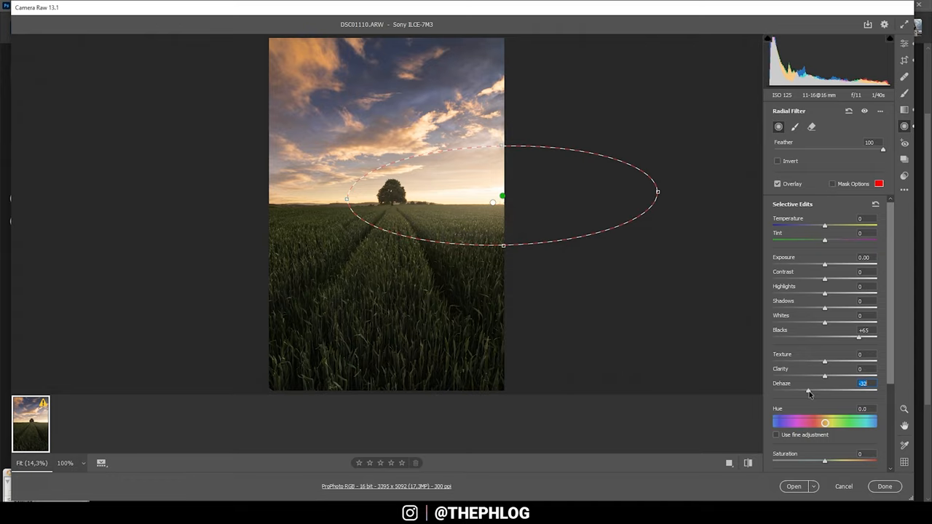
drag(824, 390, 809, 390)
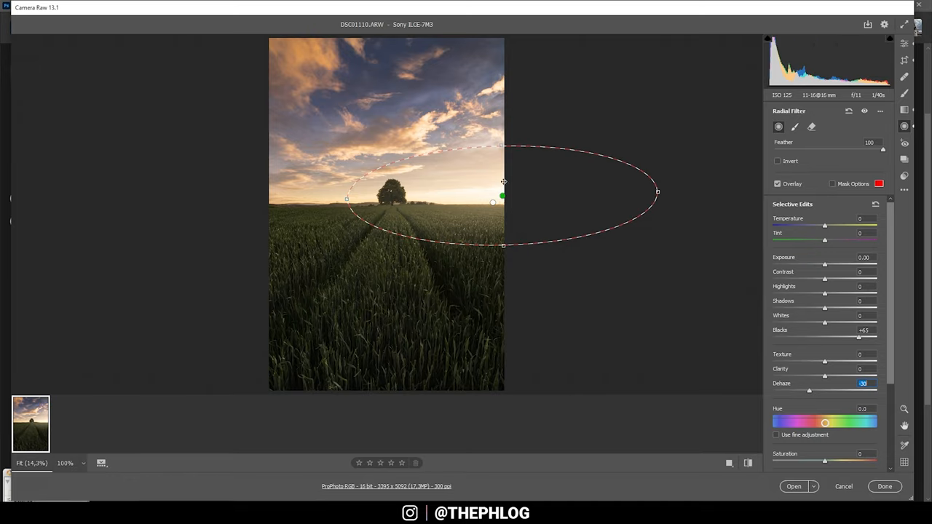
mouse_move(429, 198)
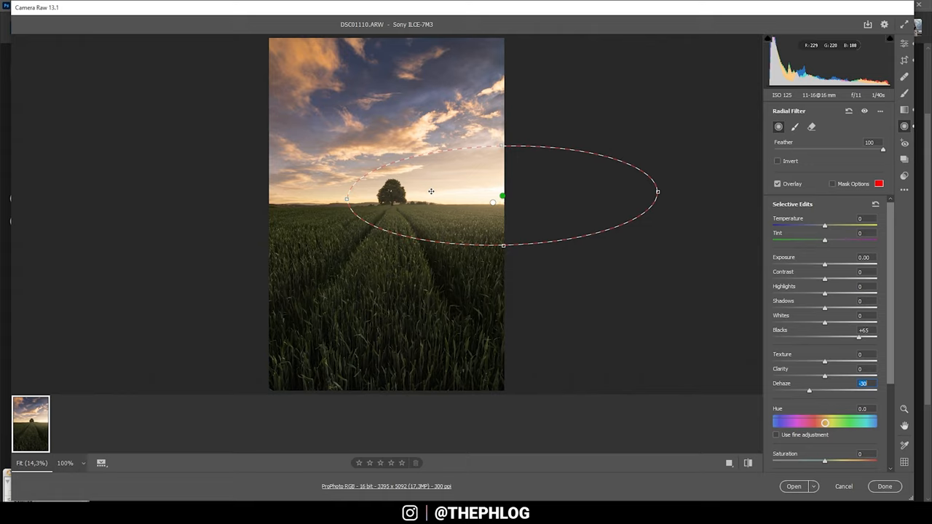
mouse_move(431, 180)
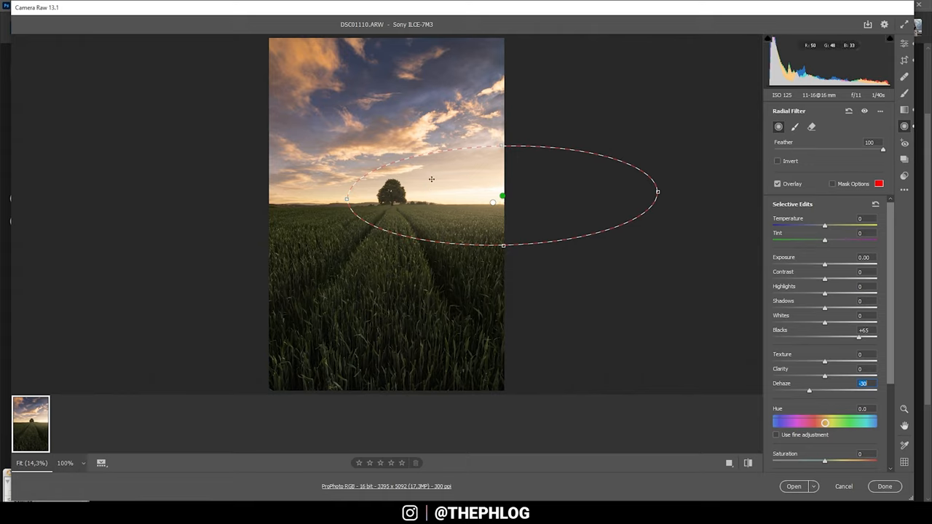
mouse_move(843, 248)
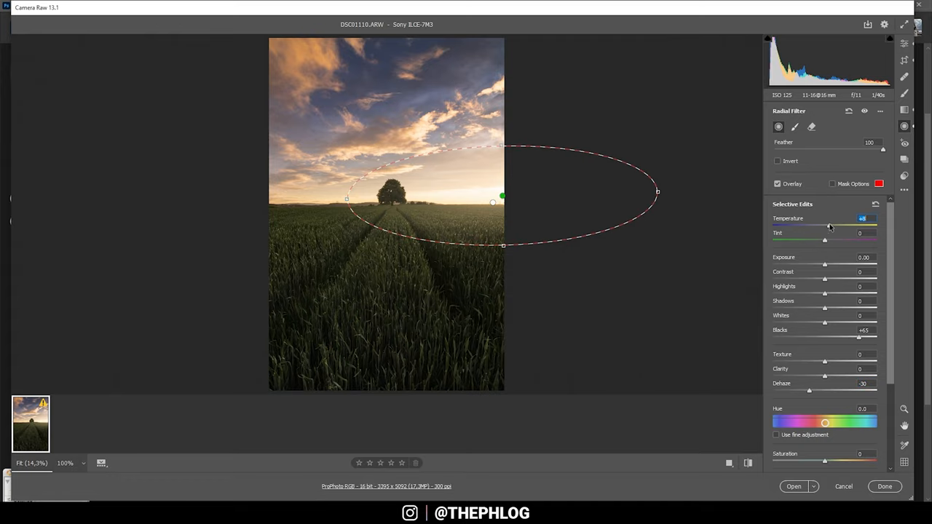
drag(826, 226, 835, 225)
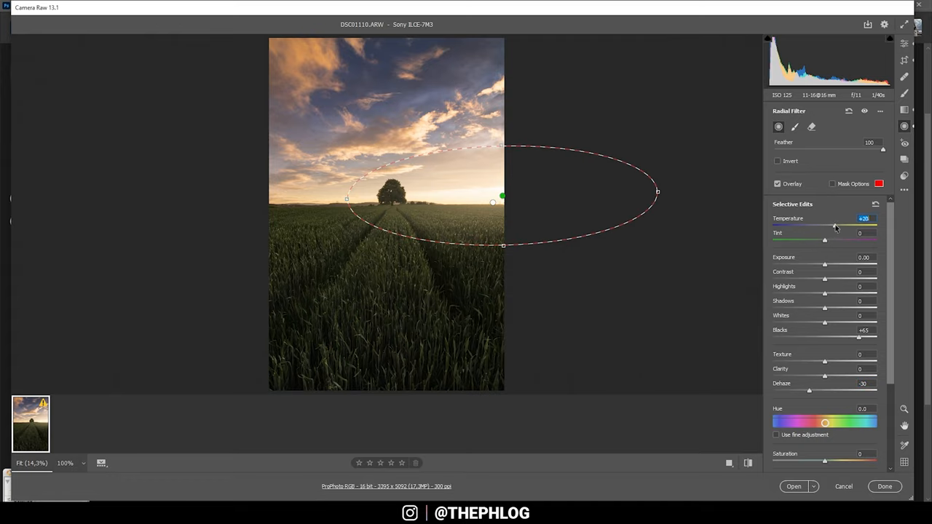
drag(825, 225, 844, 226)
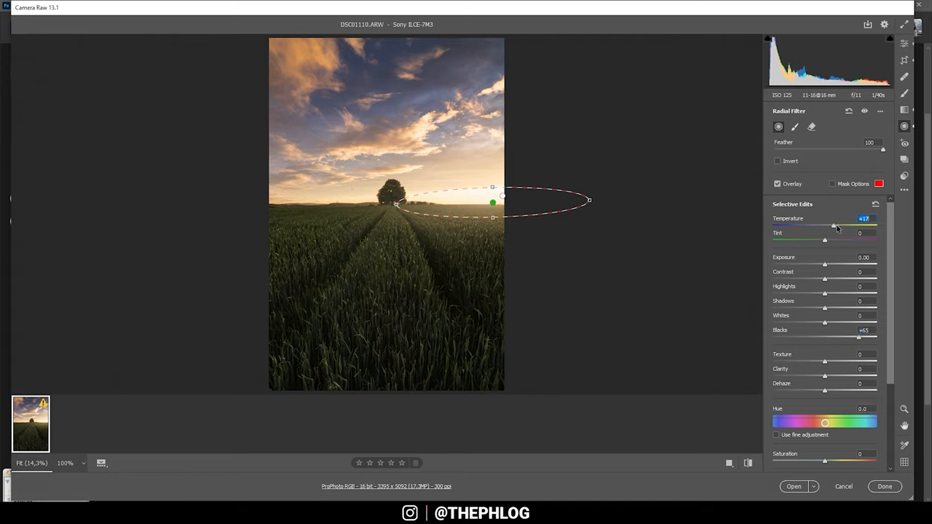
- Warm the smaller horizon glow to +36 and return to global edits
drag(833, 226, 844, 226)
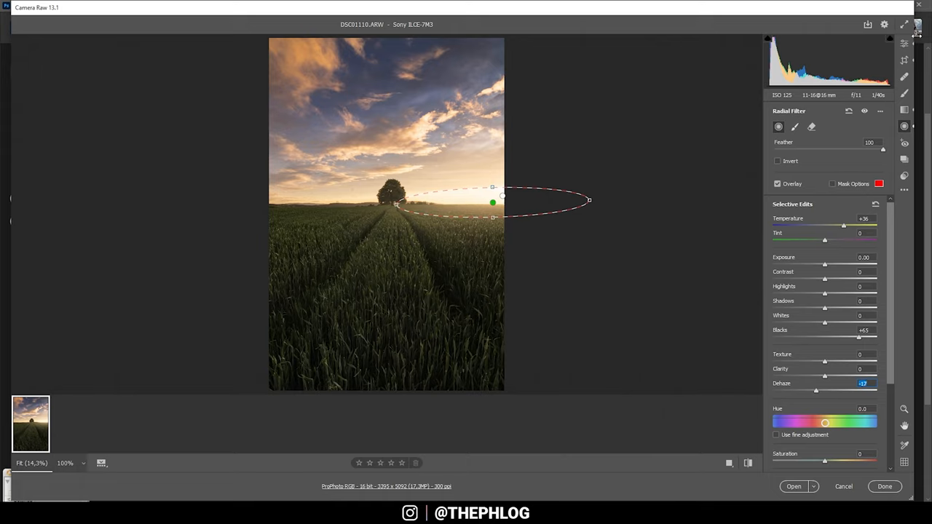
click(904, 43)
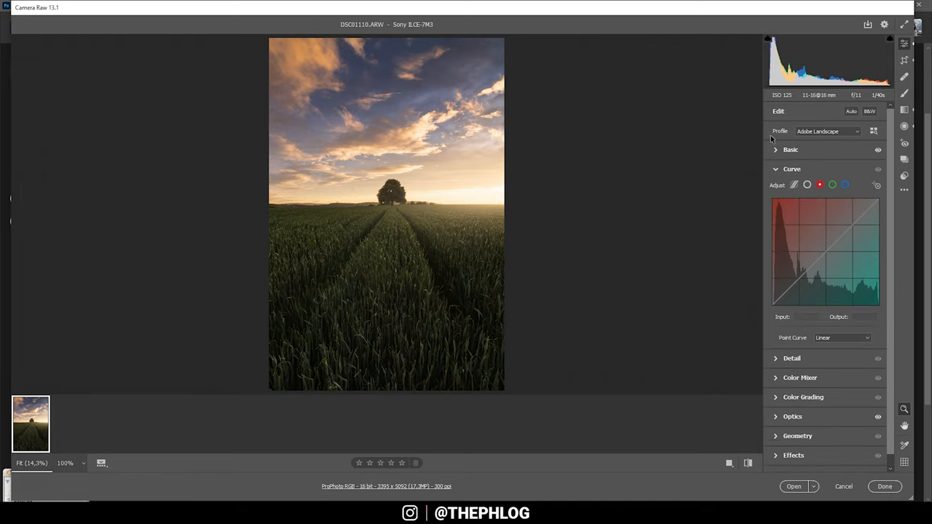
- Move the red channel curve's top point to input 254, output 255
click(819, 184)
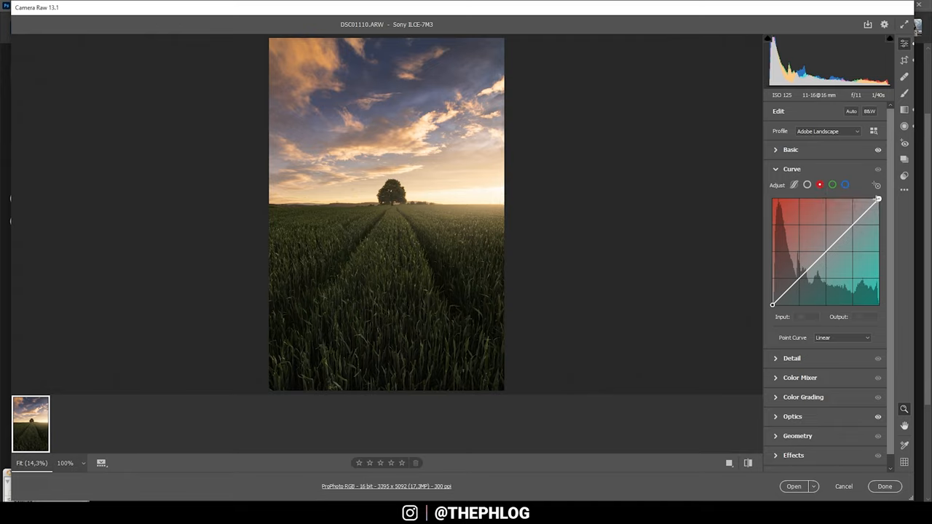
drag(878, 199, 878, 200)
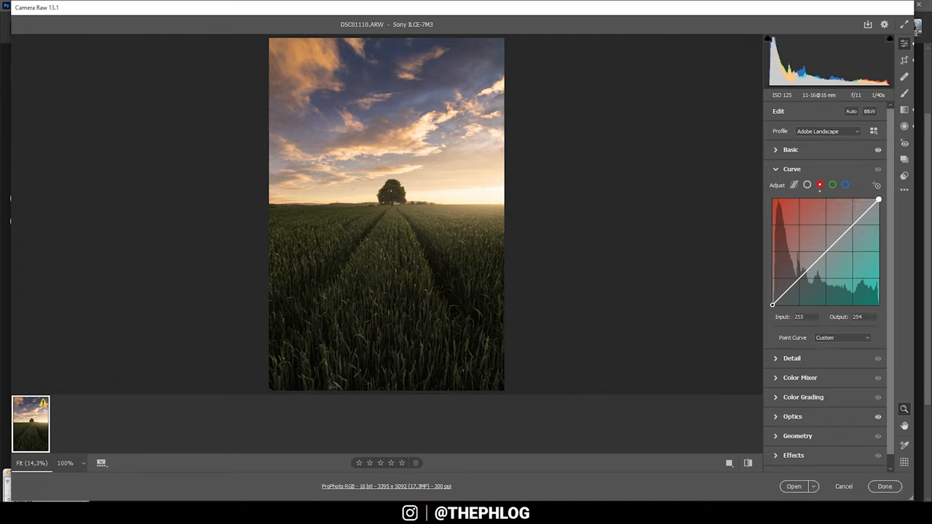
drag(878, 200, 876, 200)
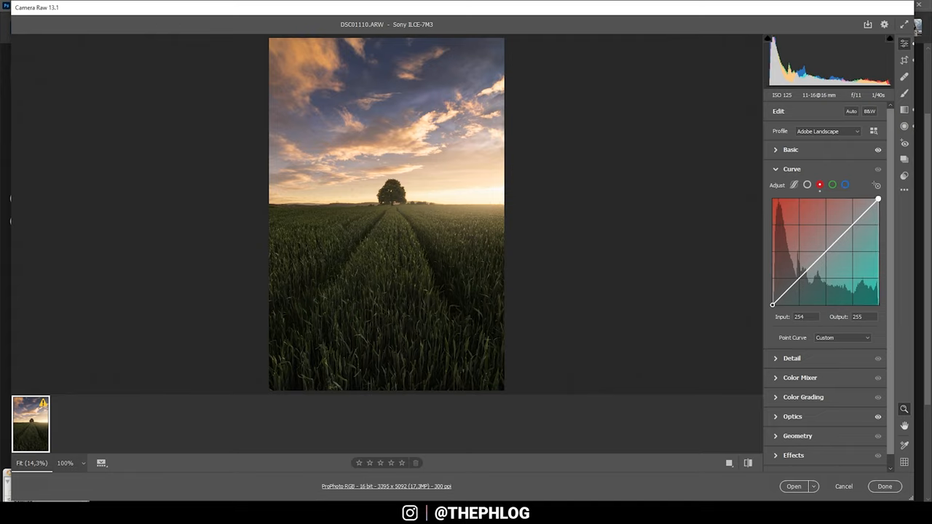
click(819, 184)
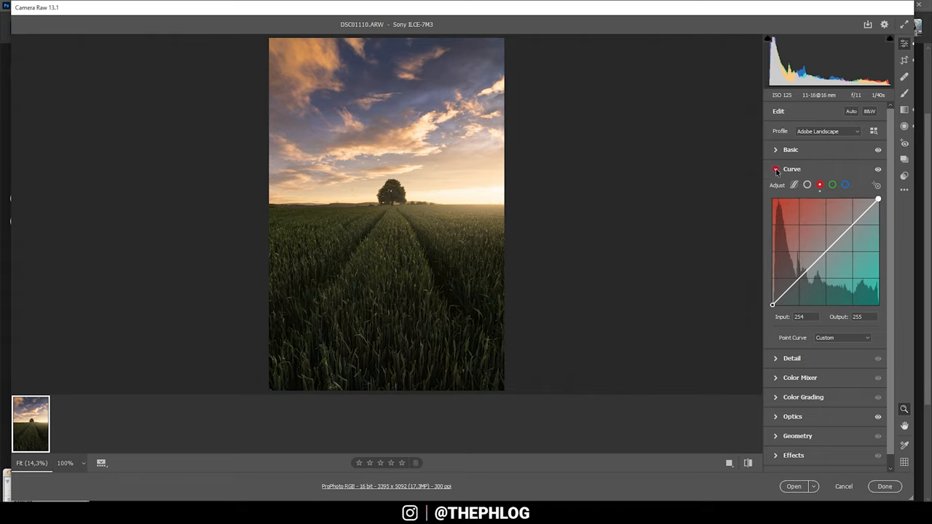
- Collapse the curve and set Blues luminance to -25 in the Color Mixer
click(800, 207)
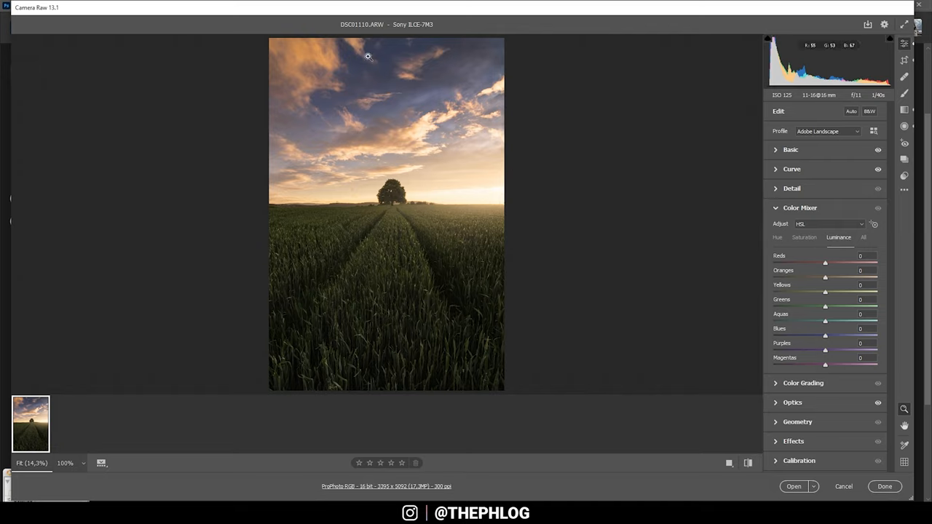
mouse_move(802, 308)
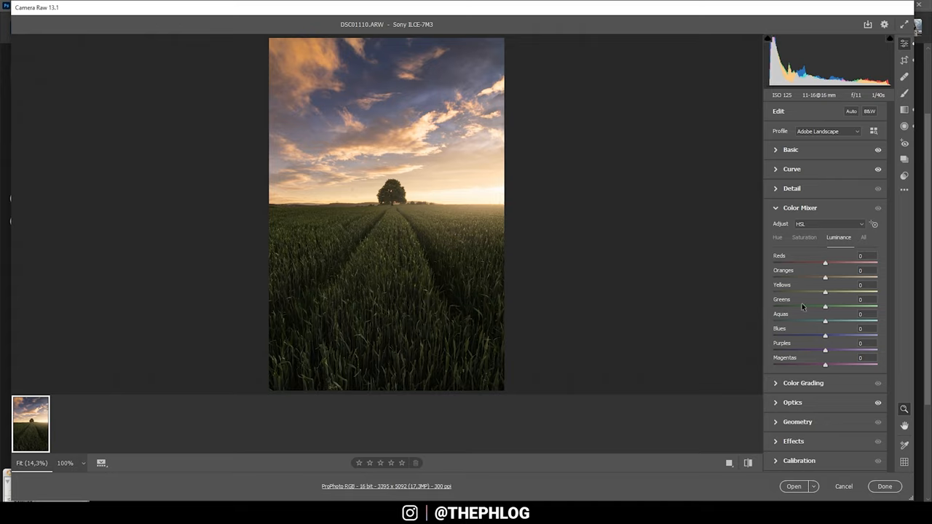
mouse_move(828, 309)
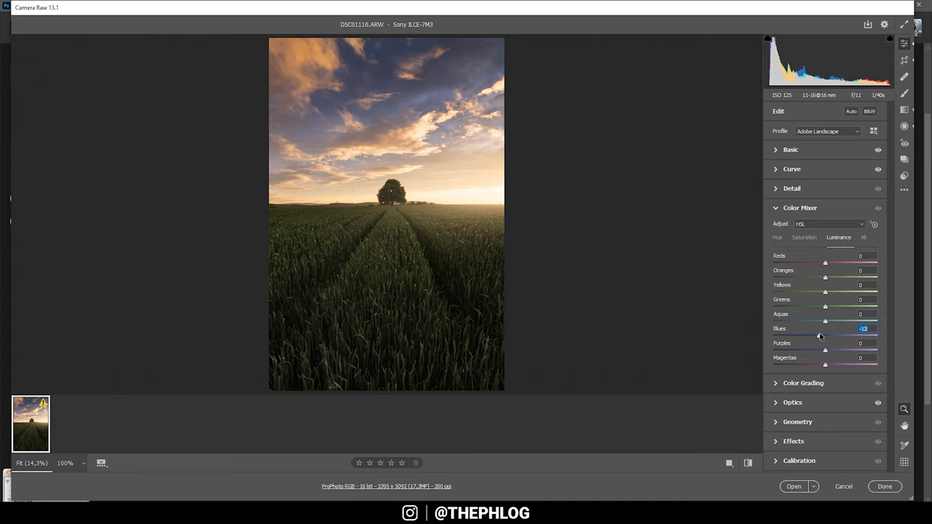
drag(824, 336, 798, 336)
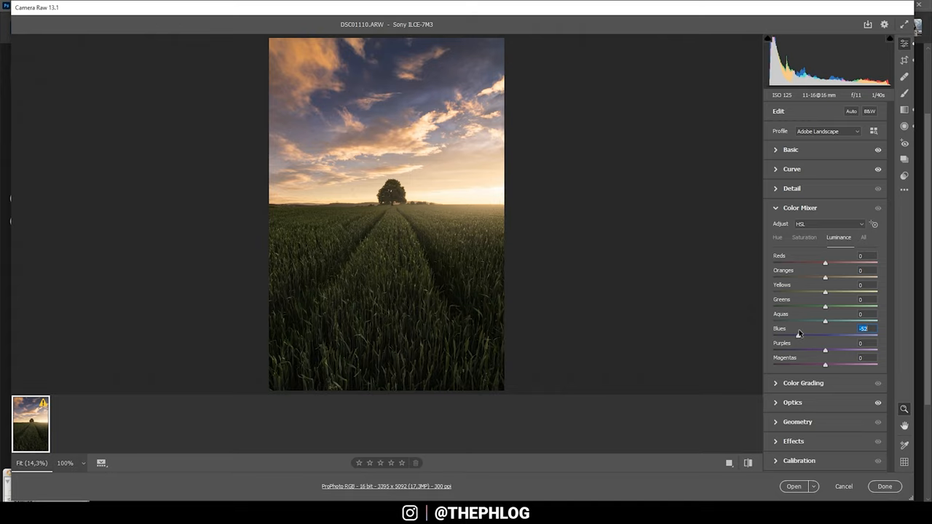
drag(799, 334, 811, 334)
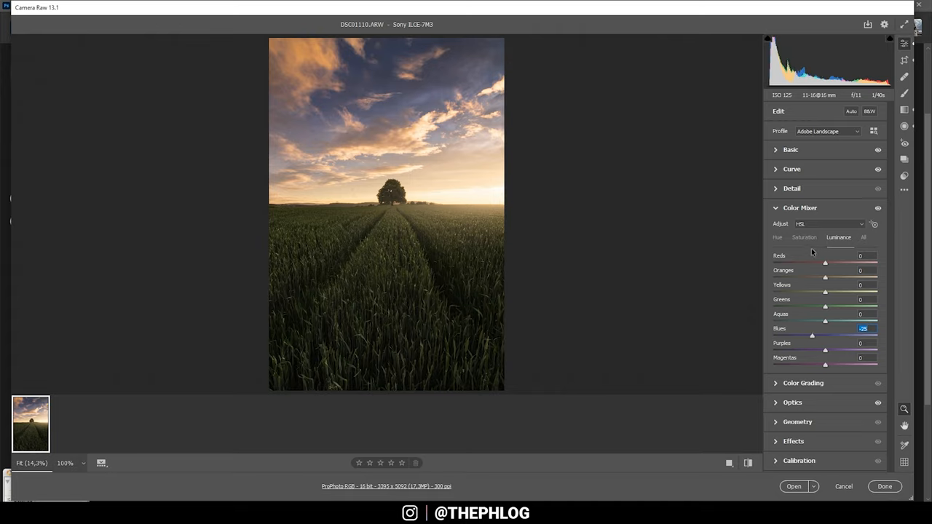
- Raise orange saturation to +16 and desaturate greens to -73
click(804, 236)
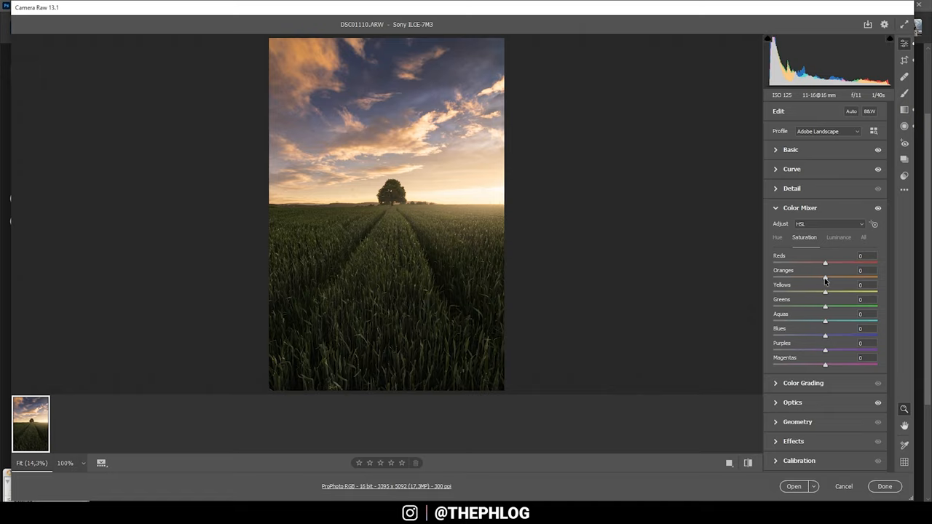
drag(825, 277, 829, 277)
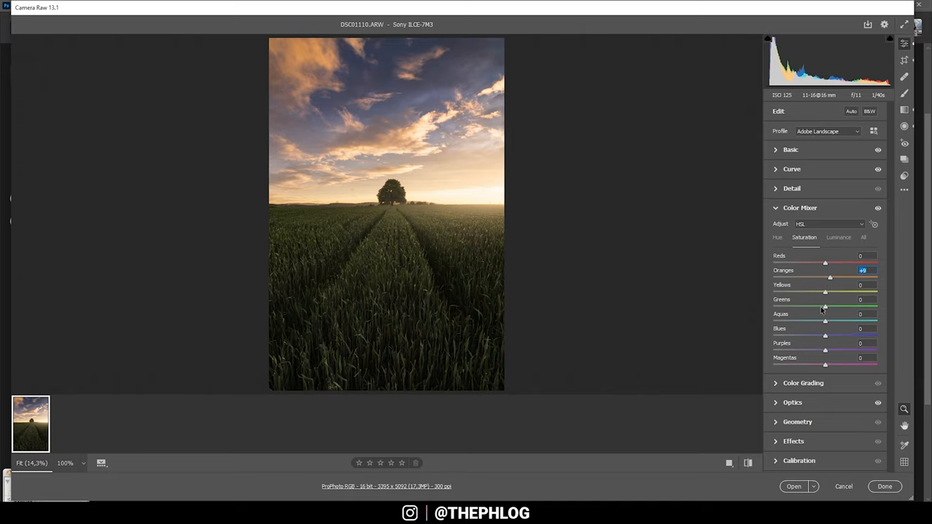
drag(824, 304, 812, 304)
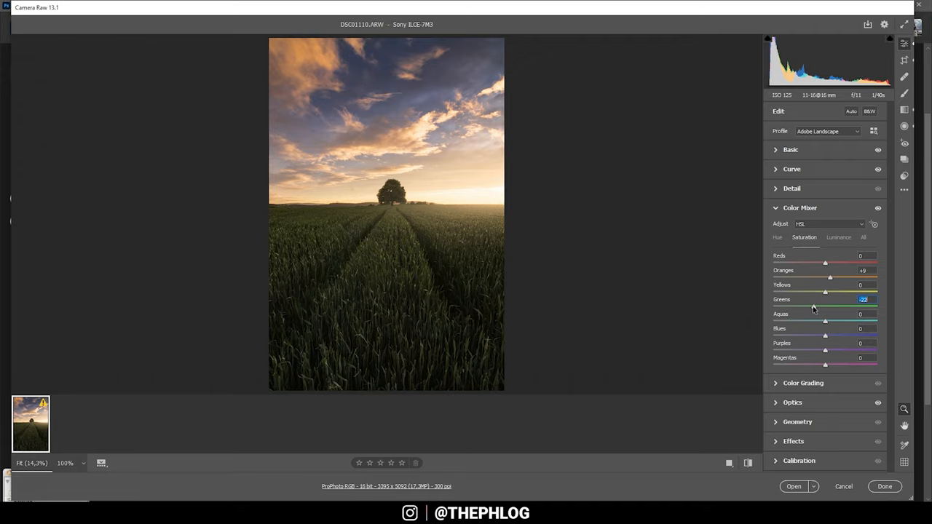
drag(812, 307, 799, 306)
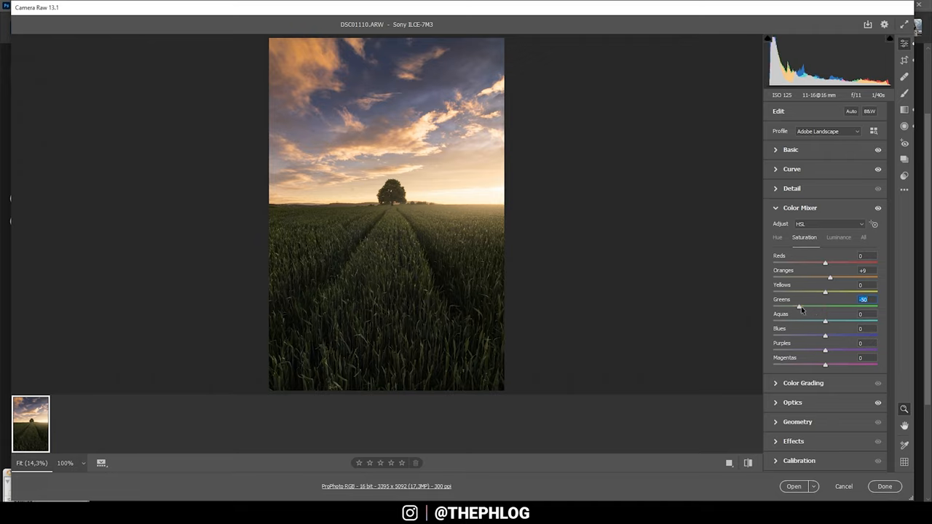
drag(798, 306, 790, 307)
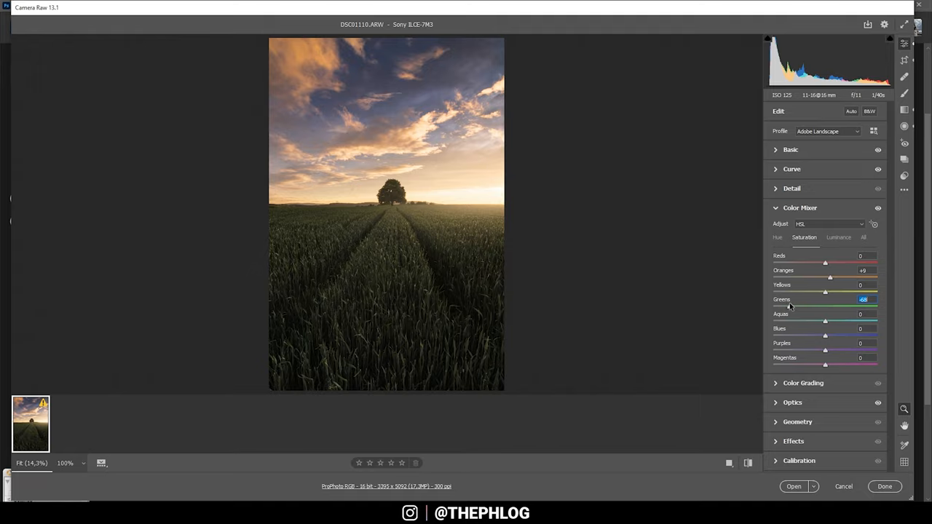
drag(825, 306, 800, 306)
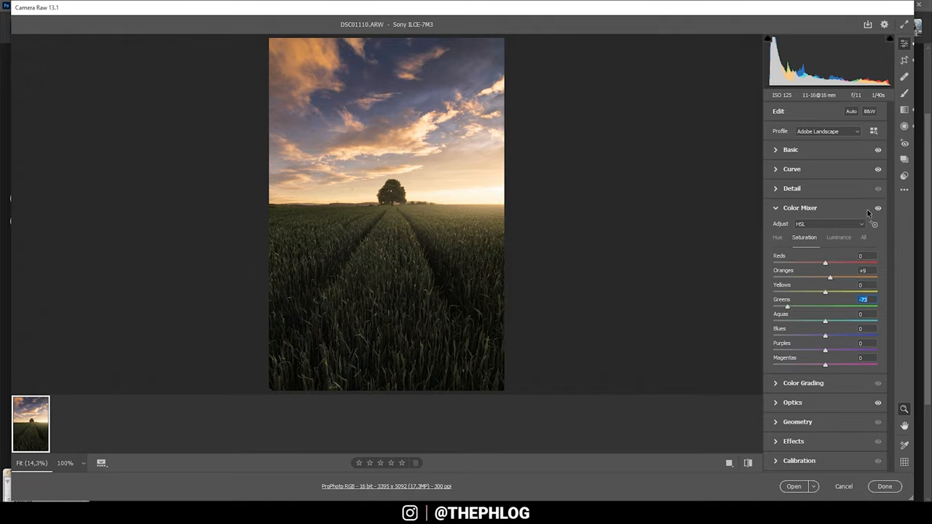
drag(829, 277, 834, 277)
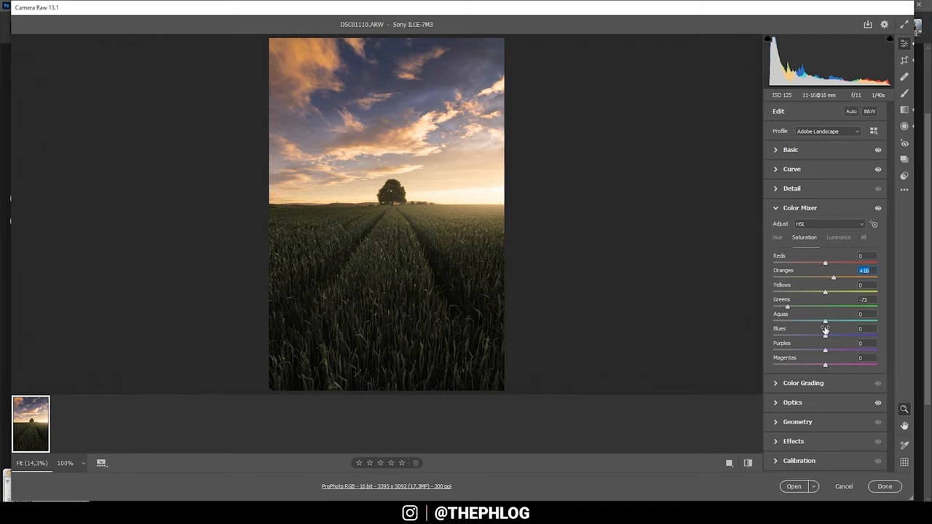
click(803, 226)
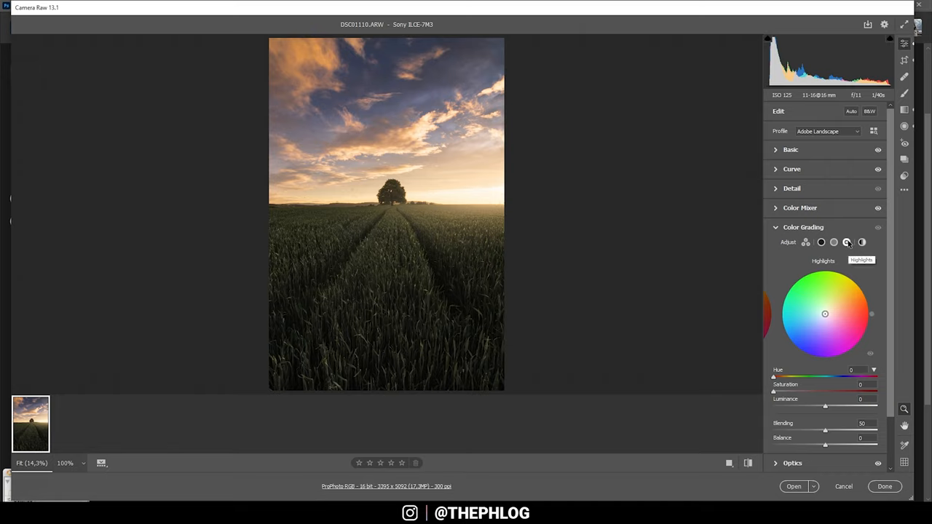
- Grade highlights to hue 59/sat 18, midtones hue 11/sat 4, shadows hue 225/sat 10
drag(825, 314, 835, 270)
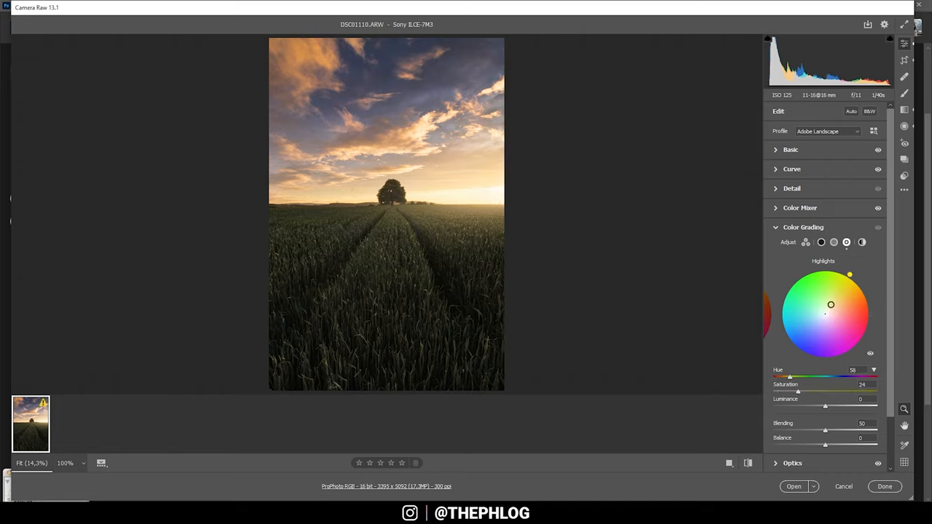
drag(798, 391, 801, 391)
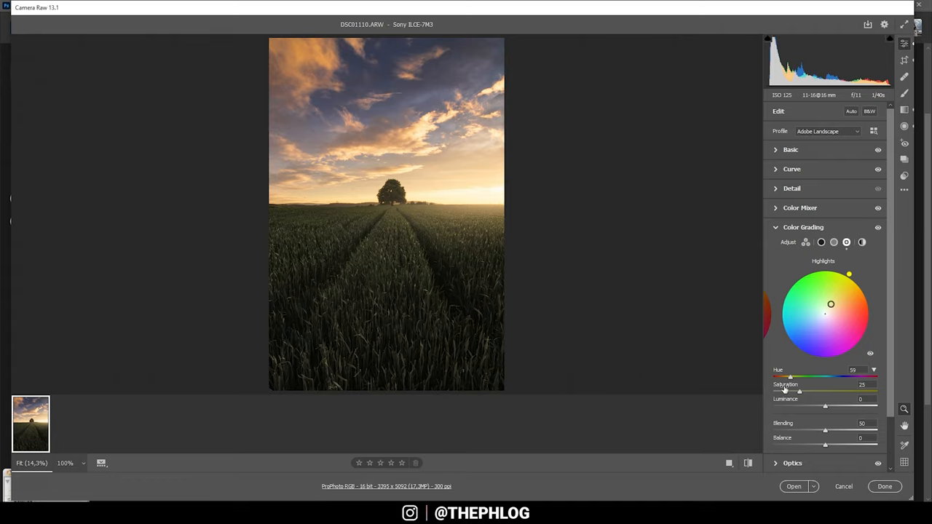
drag(799, 391, 796, 391)
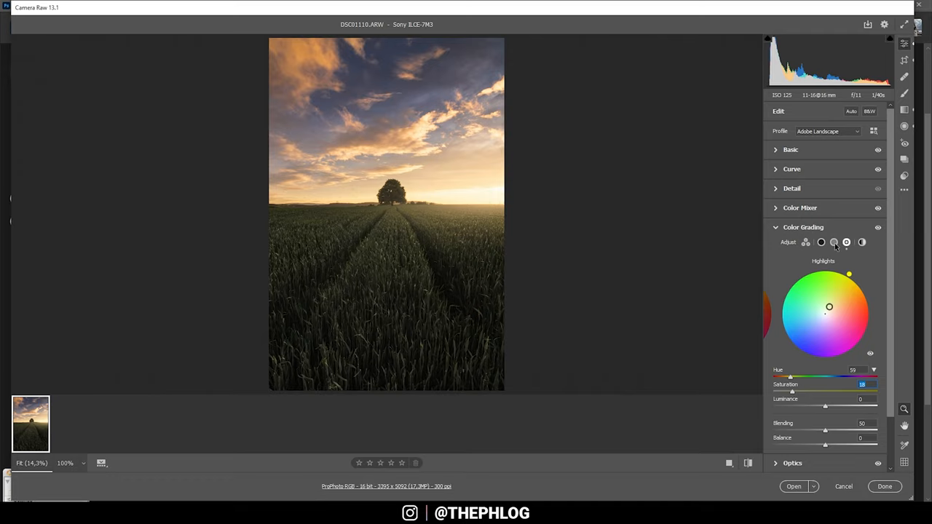
click(833, 242)
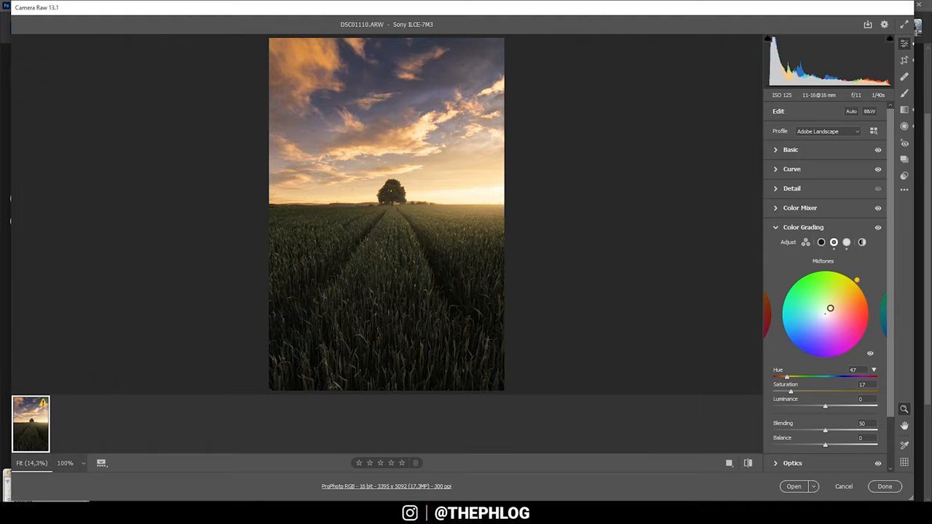
drag(857, 280, 832, 313)
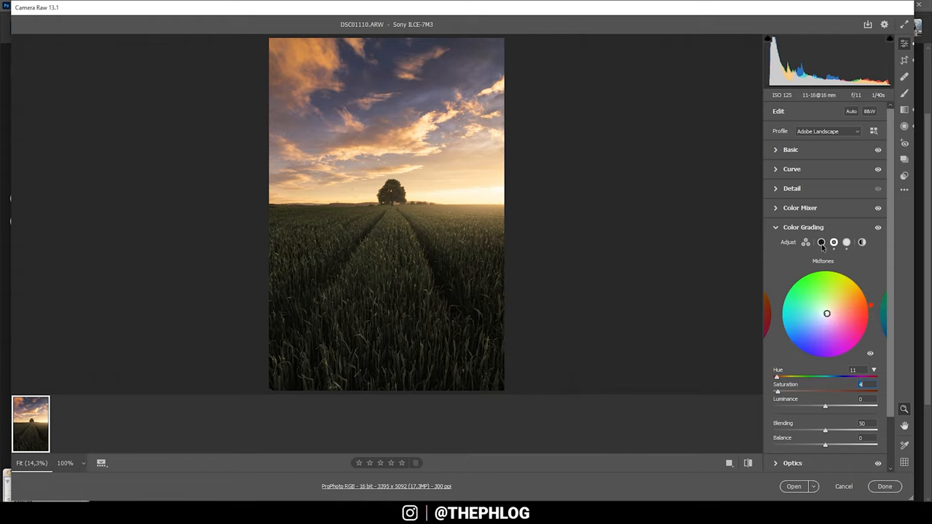
click(821, 242)
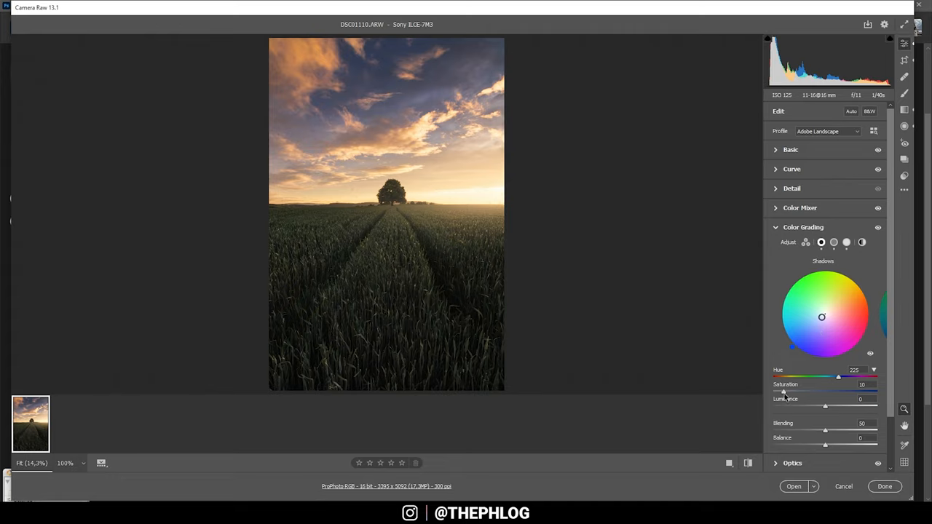
drag(785, 391, 780, 393)
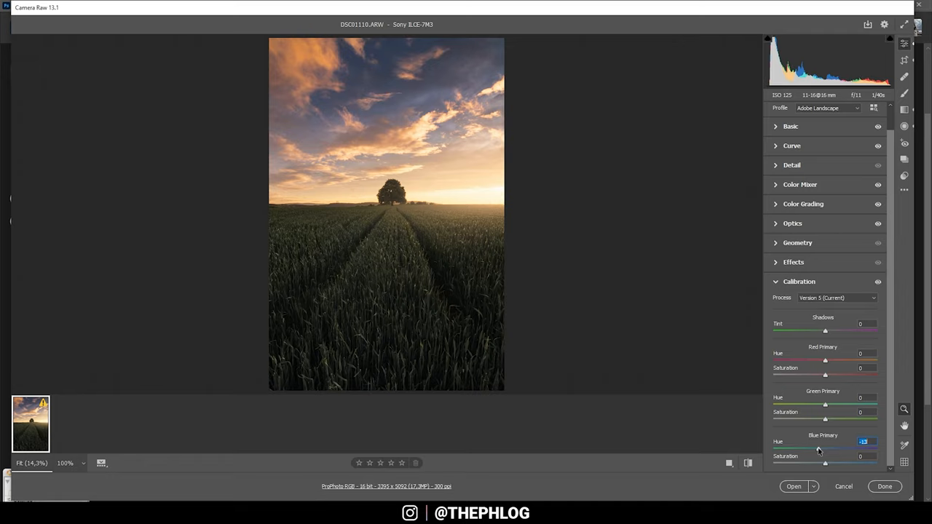
- Set Blue Primary hue to -13, nudge its saturation up, and collapse Calibration
drag(825, 462, 827, 463)
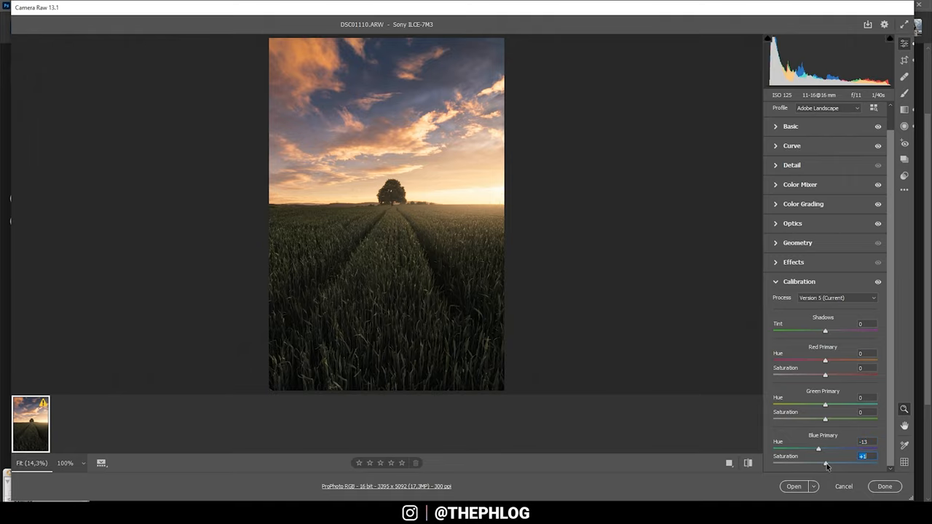
drag(818, 450, 830, 449)
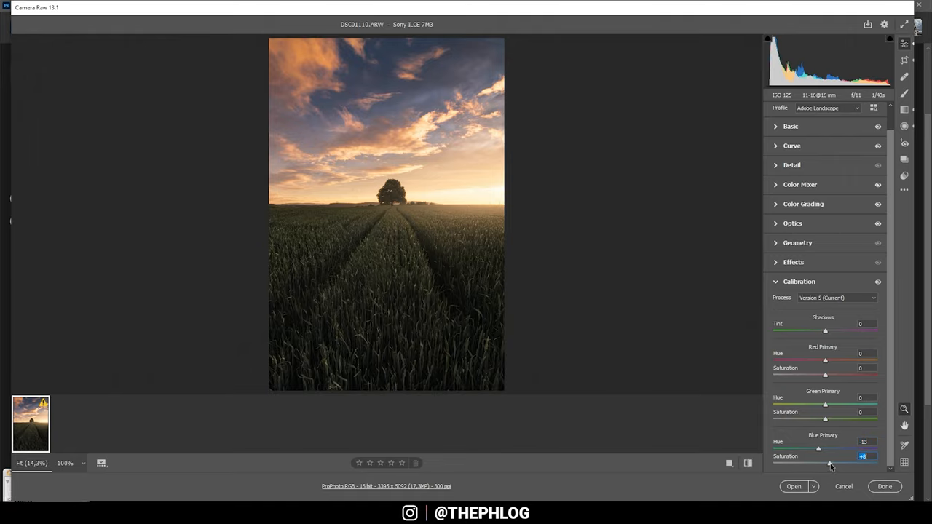
click(798, 282)
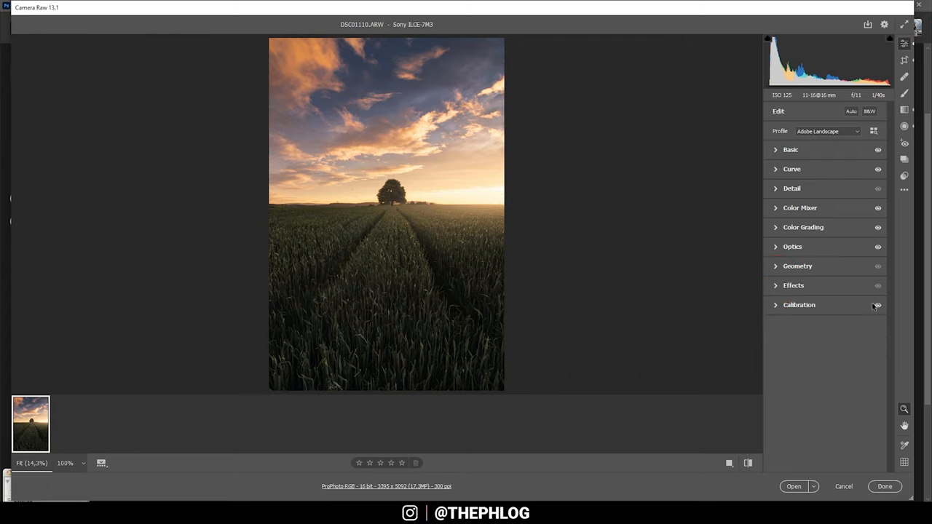
- Add a vignette under Effects and toggle the effect off and on to compare
click(792, 284)
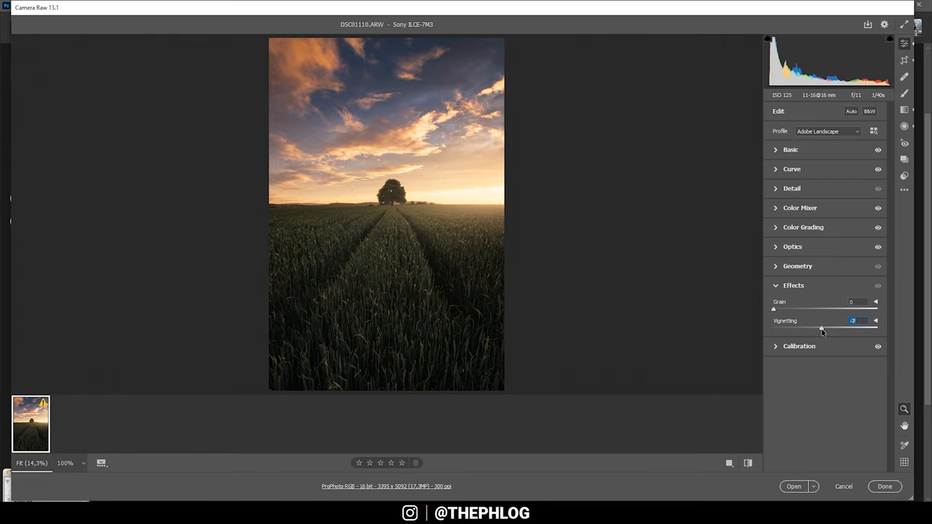
click(878, 285)
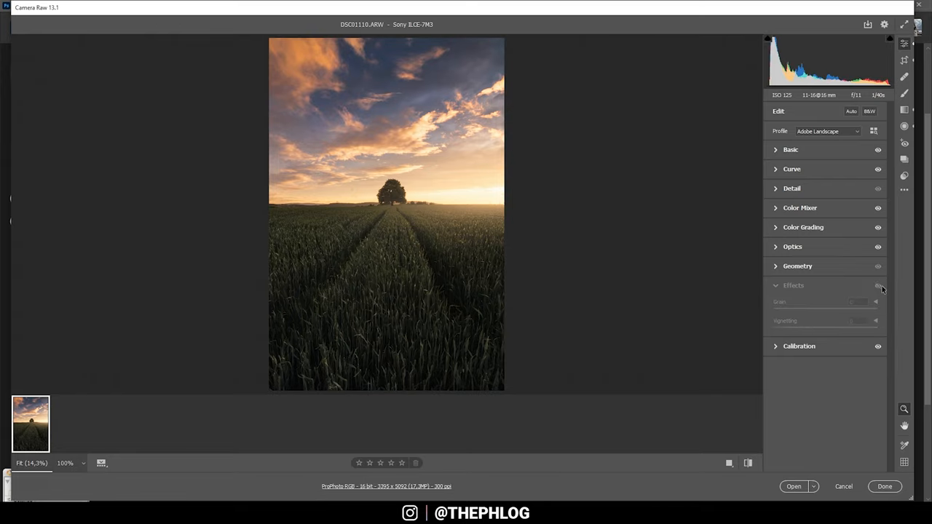
click(791, 188)
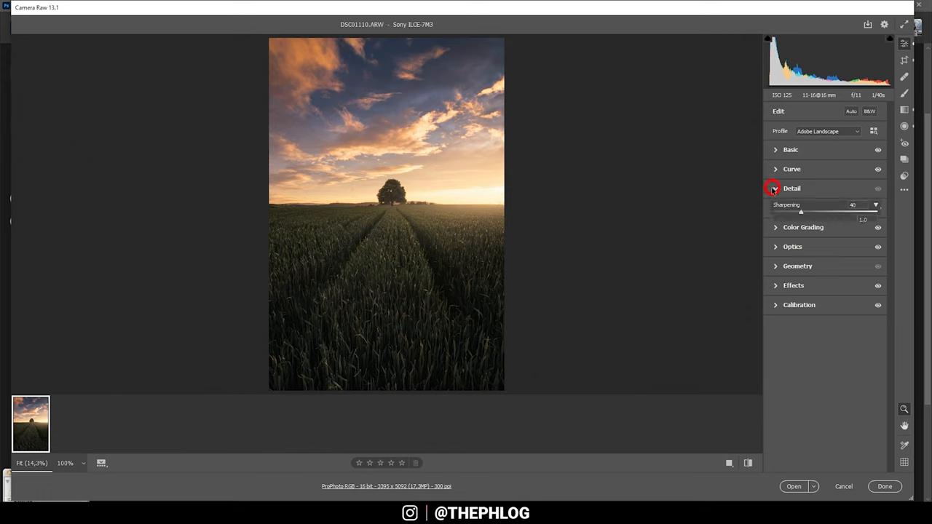
- In the Detail panel, set sharpening to 56 with detail 100
click(774, 188)
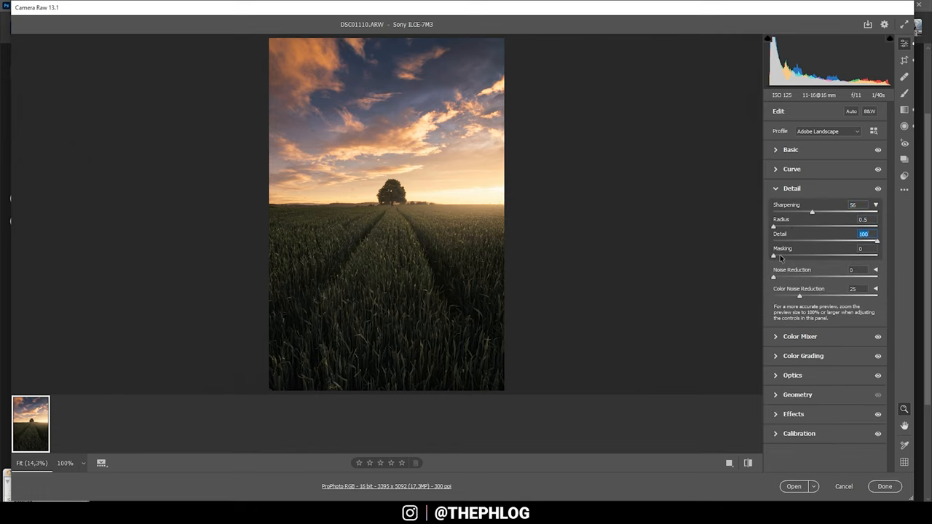
drag(773, 257, 833, 257)
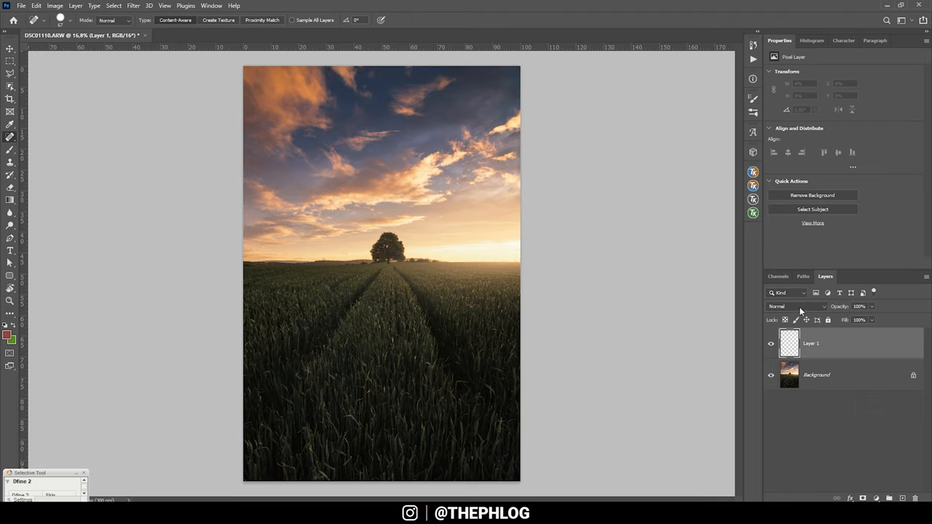
- Switch the new empty layer's blend mode to Soft Light
click(795, 306)
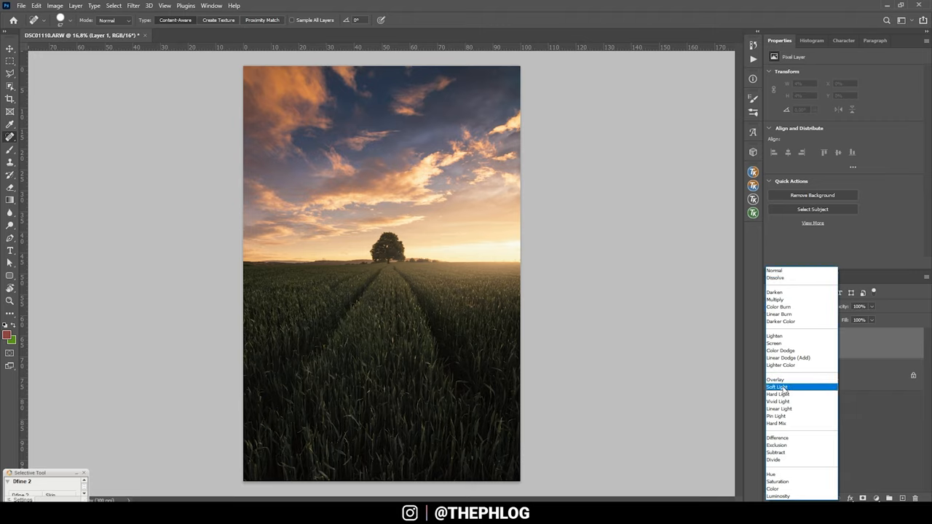
click(776, 386)
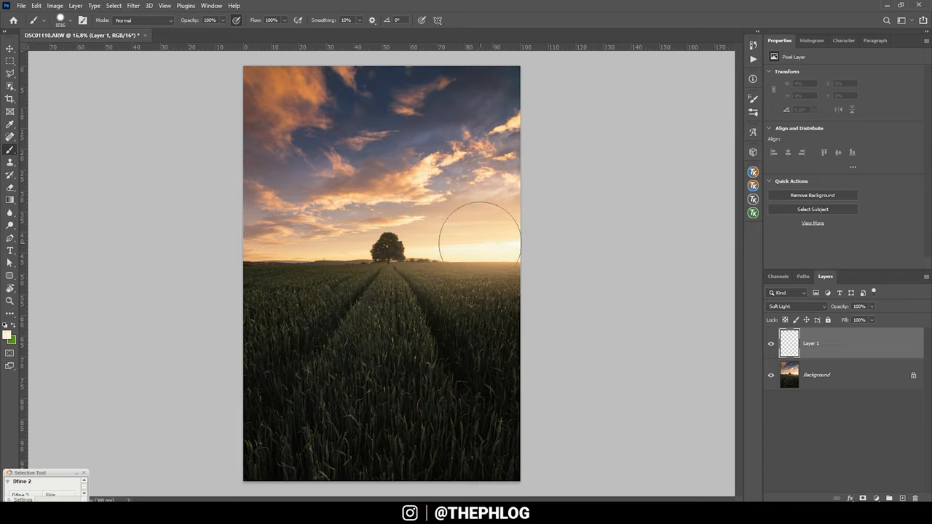
- Brush a cream glow at 23% opacity over the right side of the horizon
drag(222, 30, 195, 34)
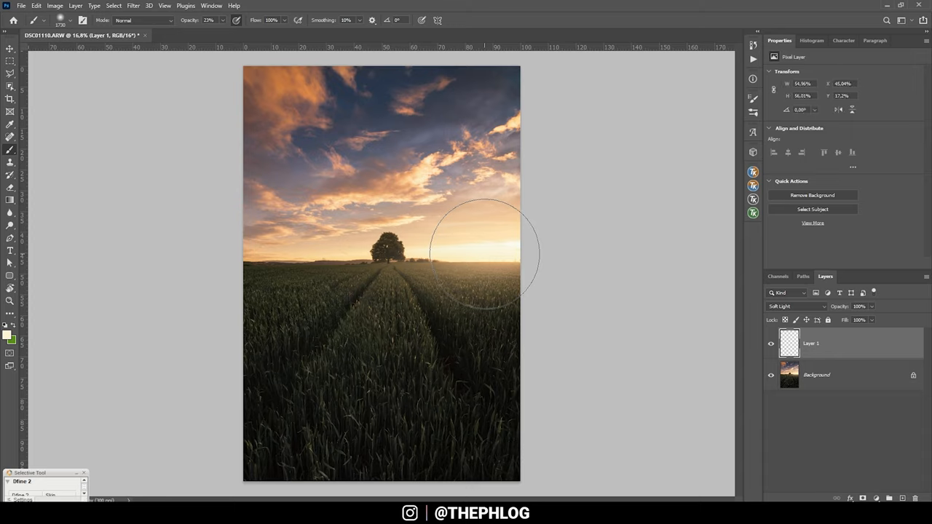
drag(484, 251, 517, 262)
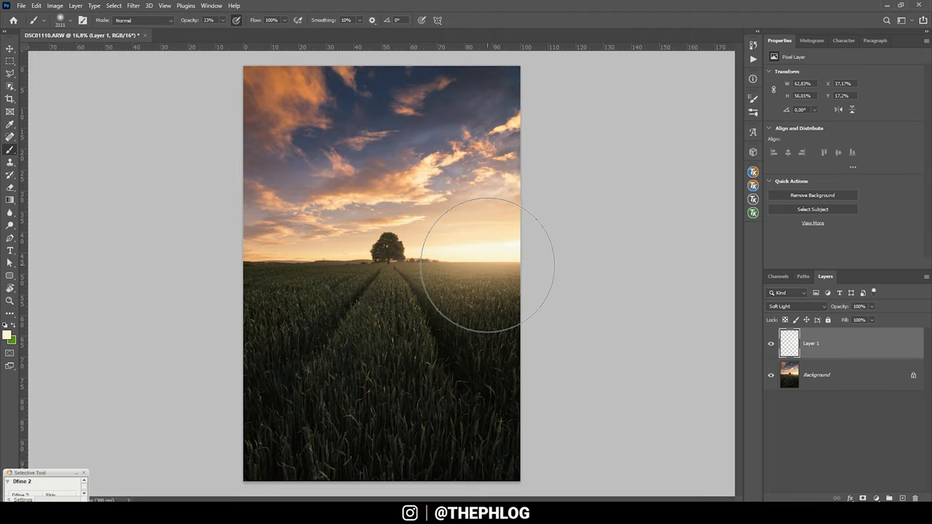
mouse_move(586, 286)
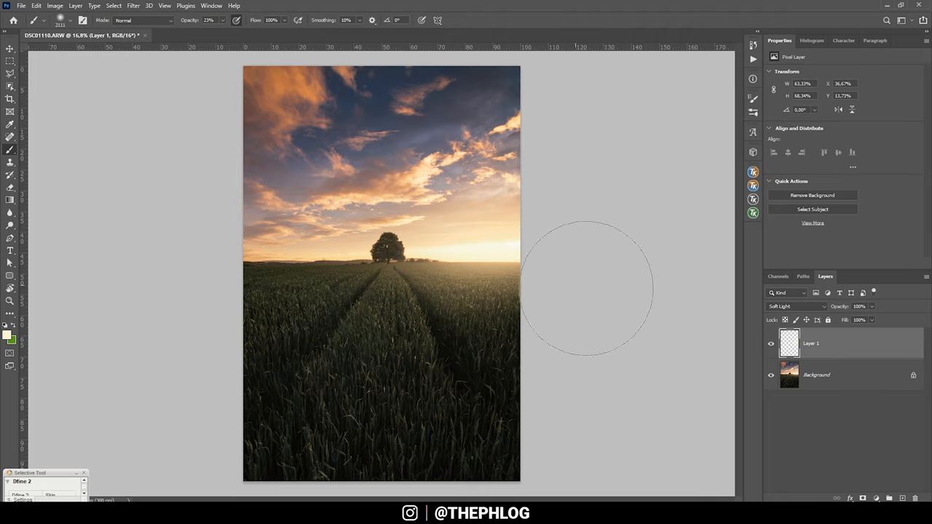
click(837, 374)
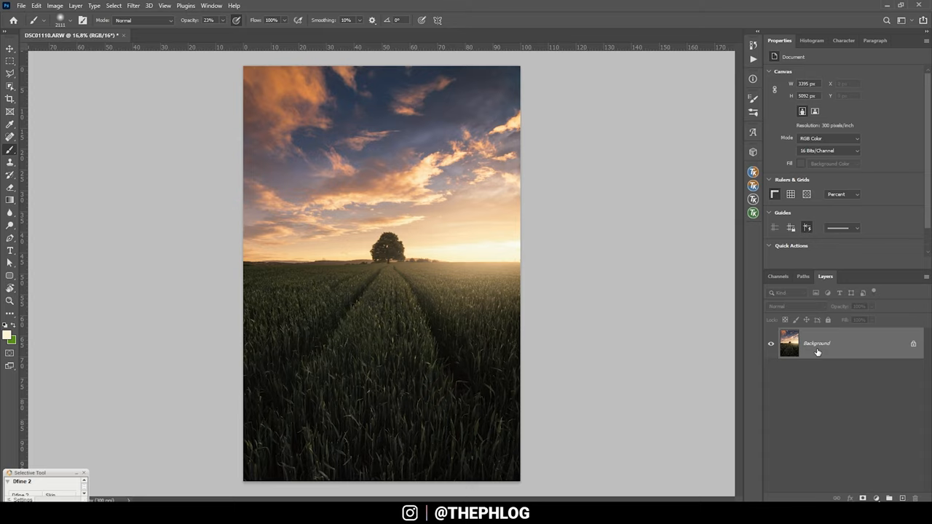
mouse_move(854, 349)
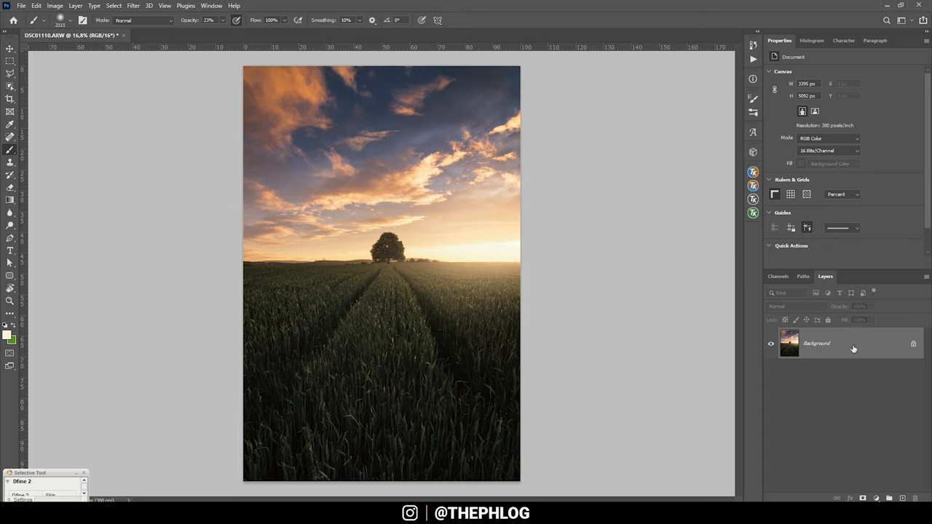
- Select the flattened Background layer and launch Color Efex Pro 4 on it
click(132, 6)
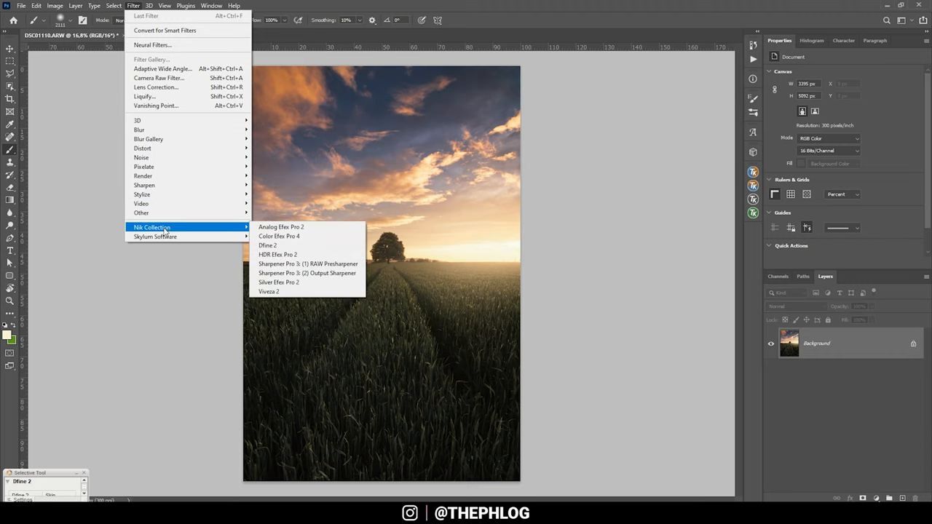
click(279, 236)
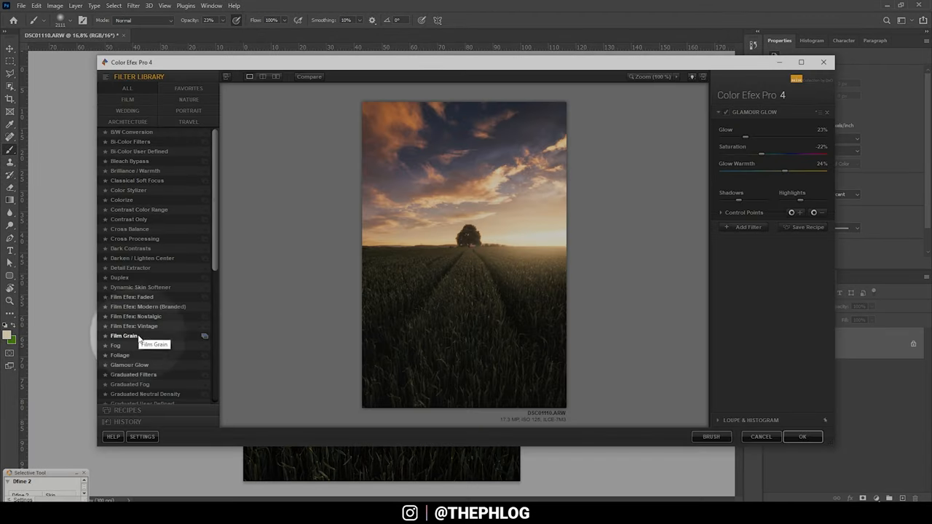
- Apply Glamour Glow at glow 11%, saturation -21%, warmth 0%, then toggle the layer to compare
click(130, 365)
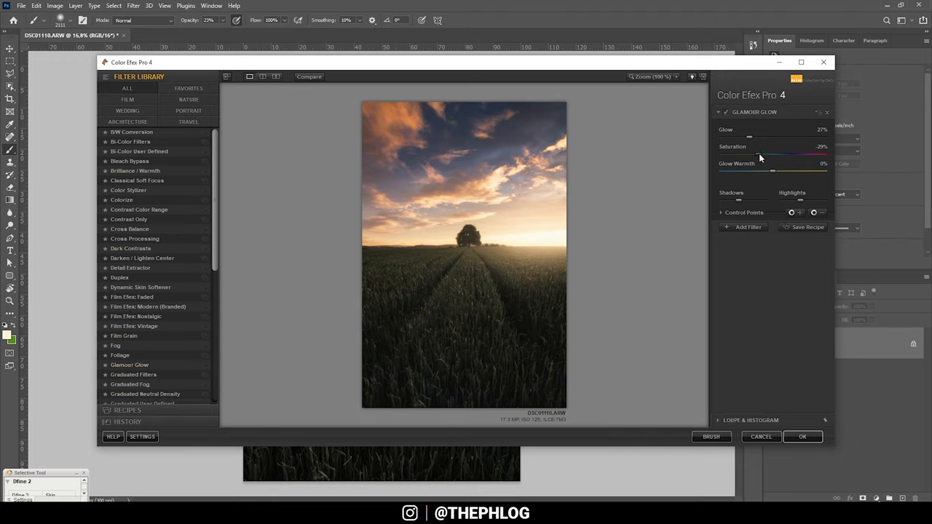
drag(757, 151, 763, 150)
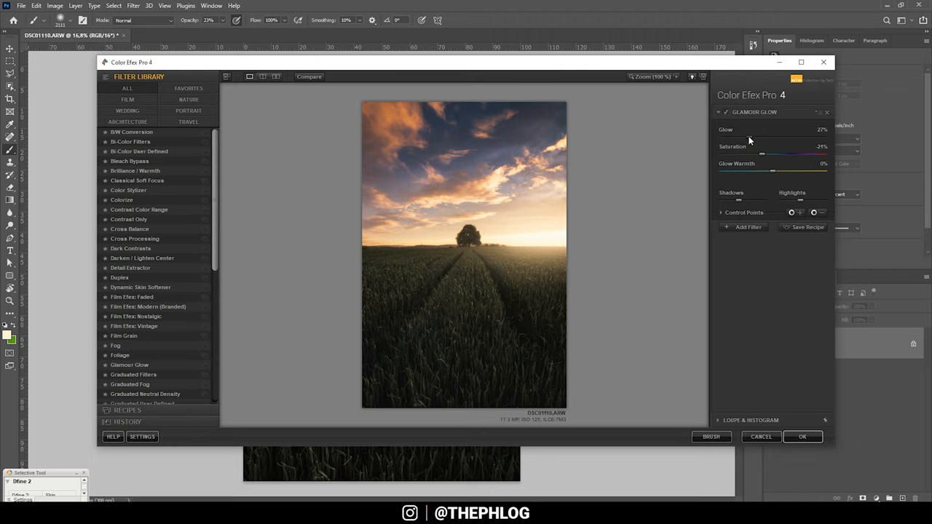
drag(787, 138, 717, 138)
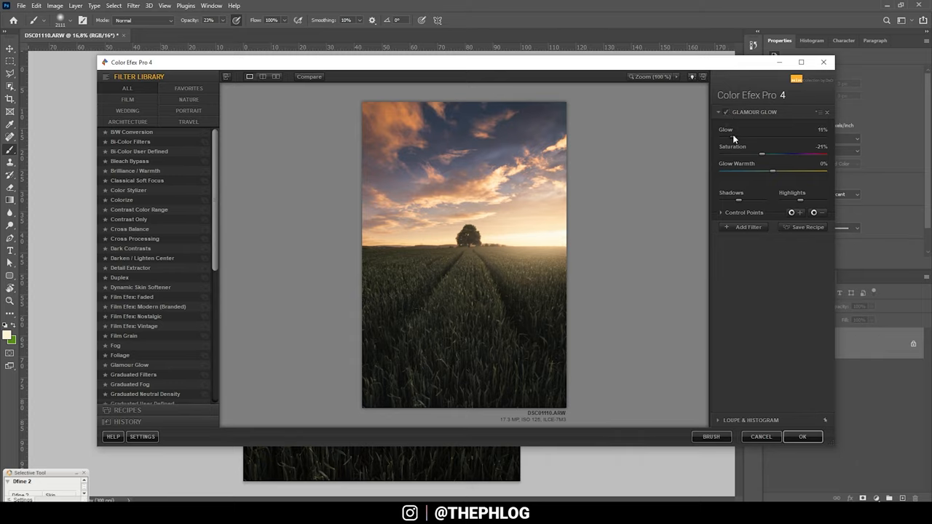
mouse_move(773, 174)
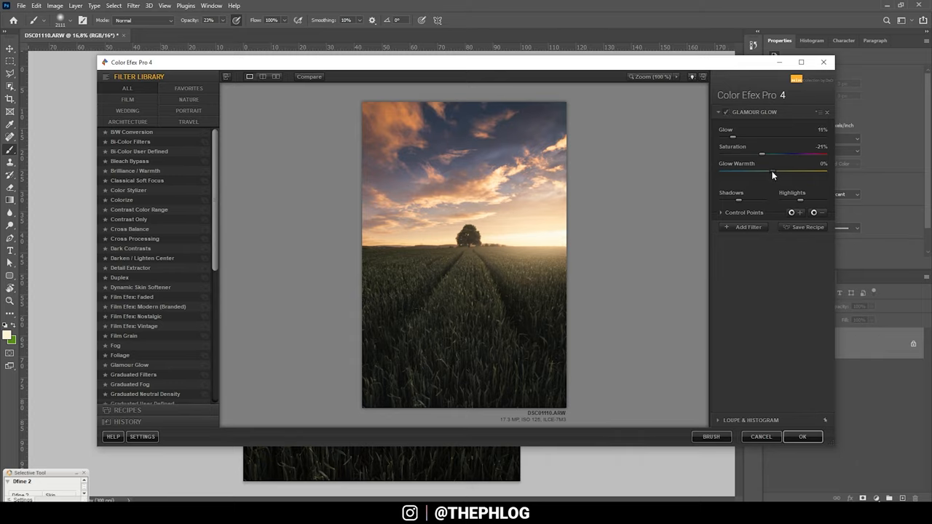
drag(763, 171, 783, 171)
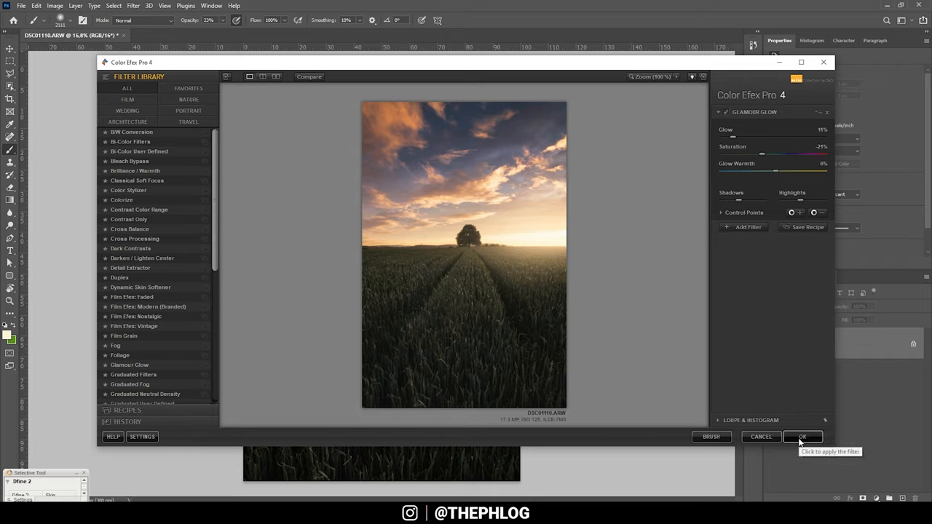
click(802, 436)
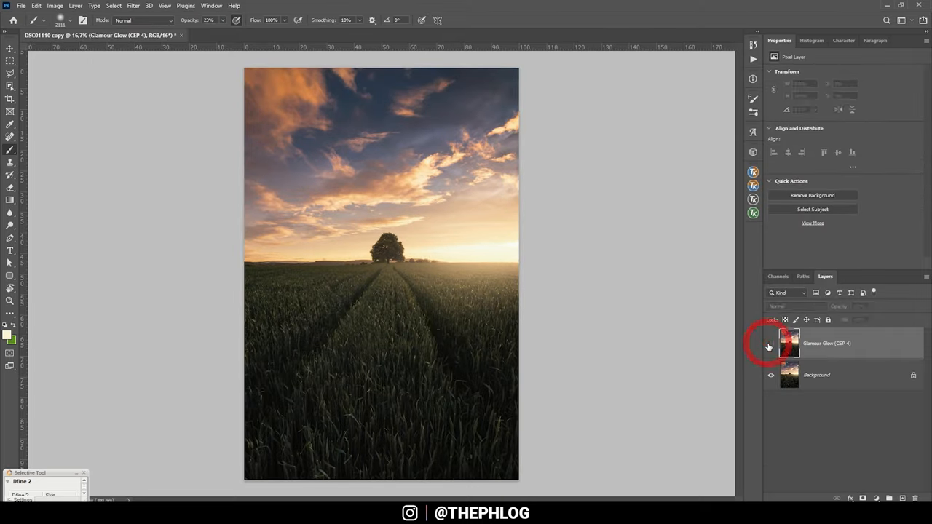
click(771, 343)
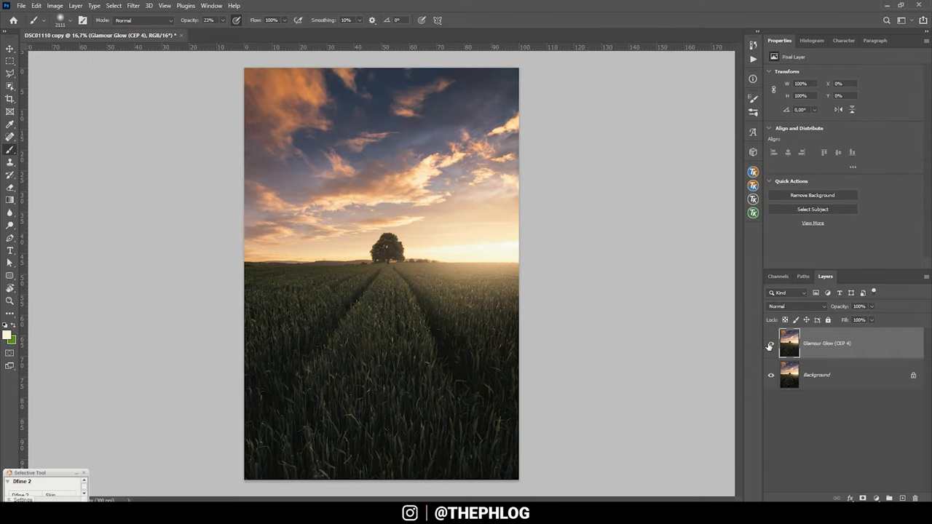